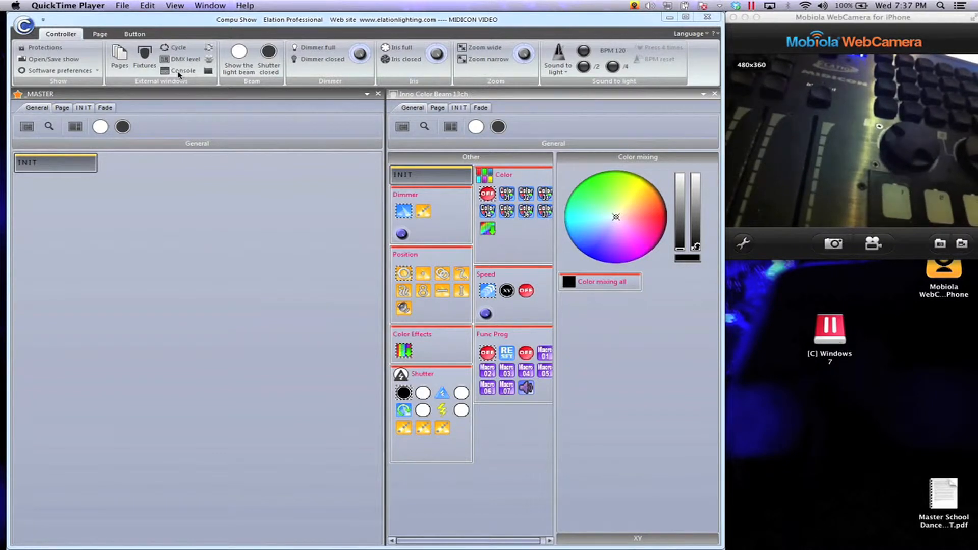
Open the Console window and load the MidiconBig console layout into it.
left_click(181, 70)
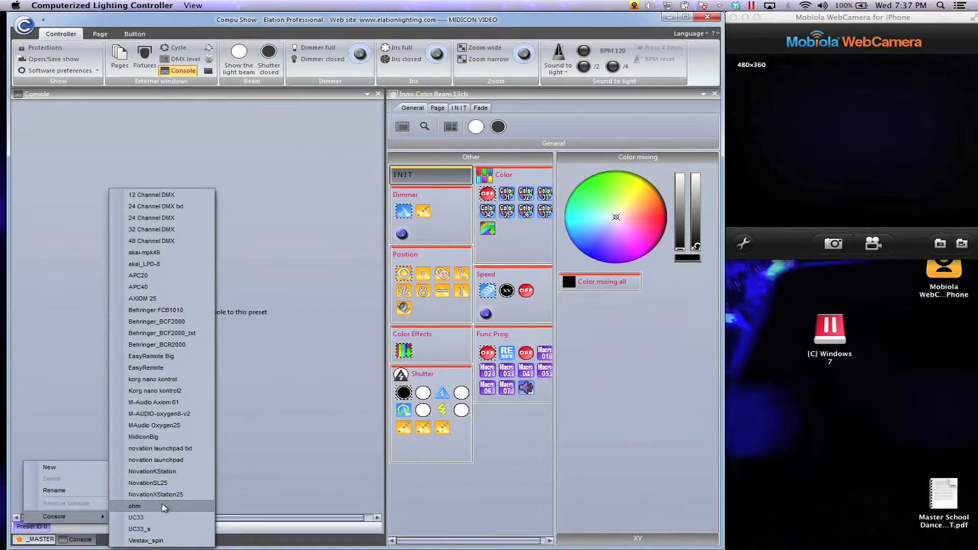
mouse_move(157, 437)
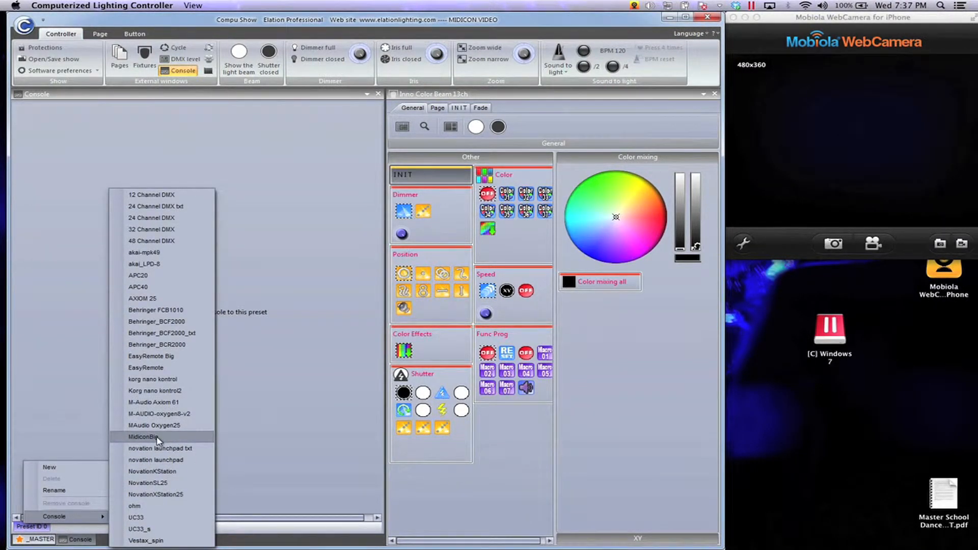
left_click(144, 436)
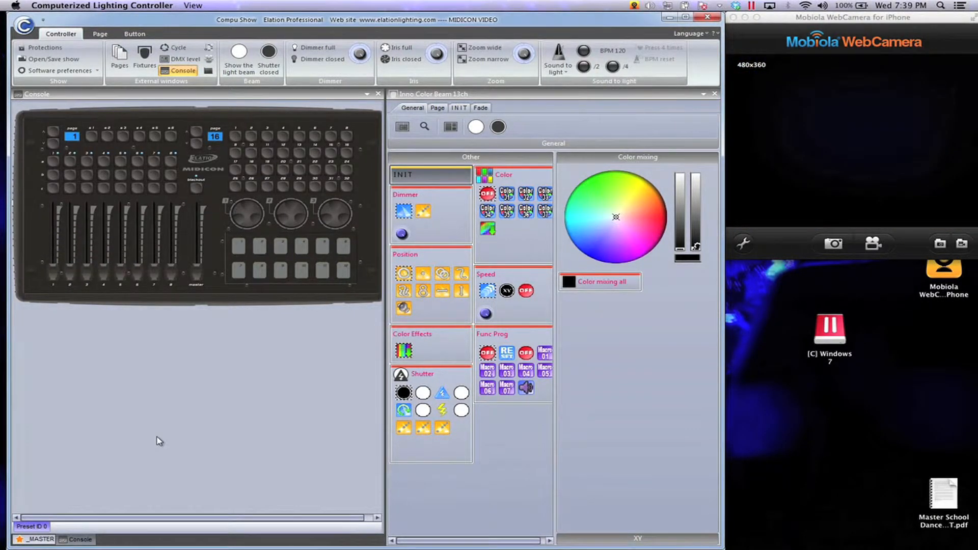
mouse_move(198, 303)
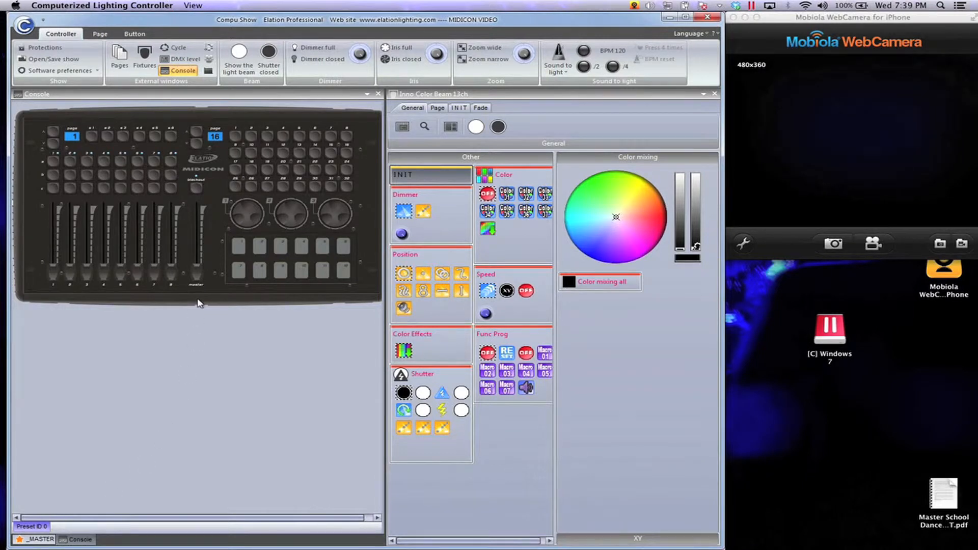
Link the ribbon's Dimmer wheel, as General dimmer, to a MidiCon console control.
left_click(436, 53)
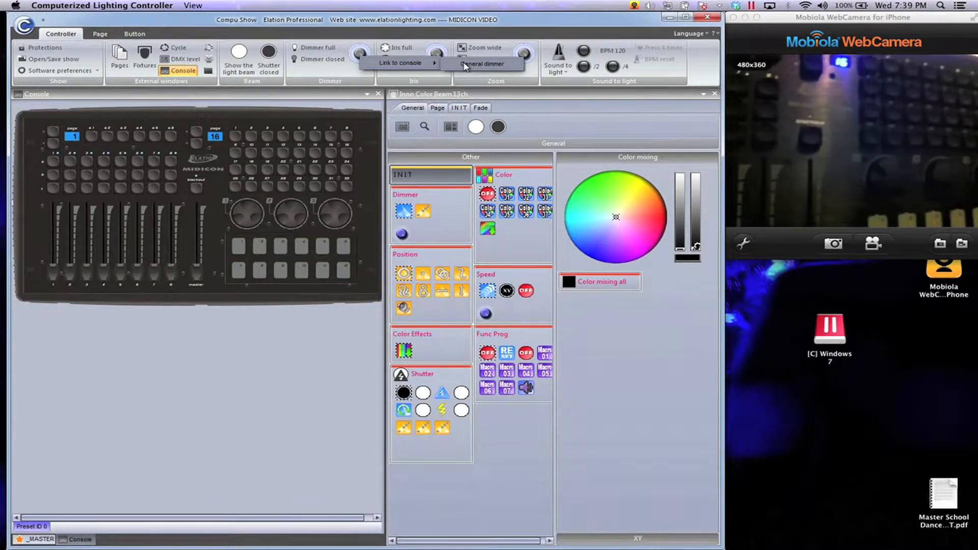
left_click(400, 63)
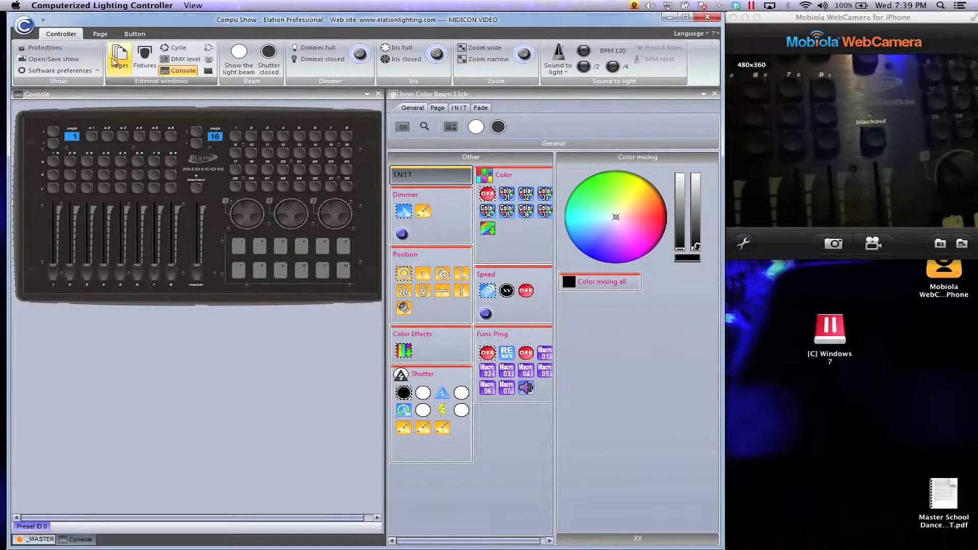
Show the Pages list and link an Inno Color Beam 13ch page function to the console.
left_click(118, 59)
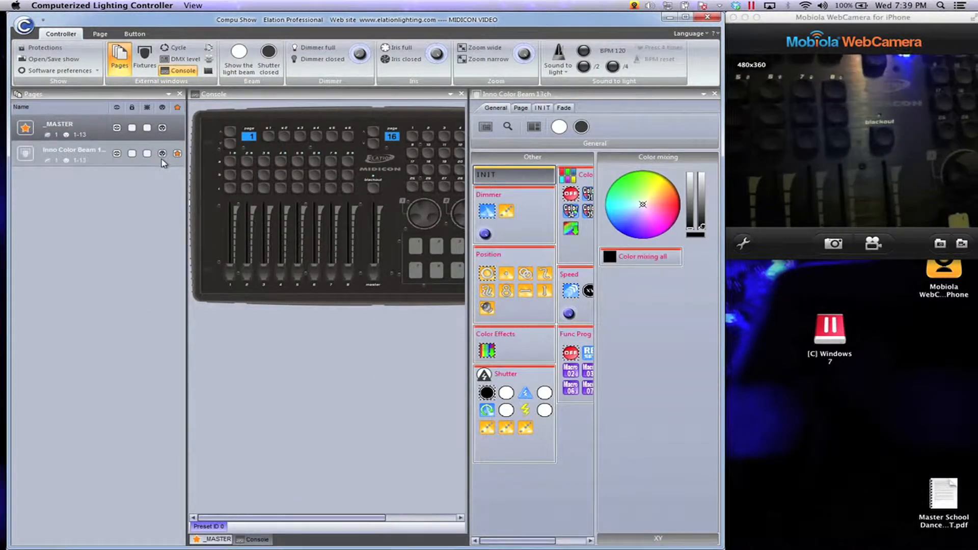
right_click(72, 150)
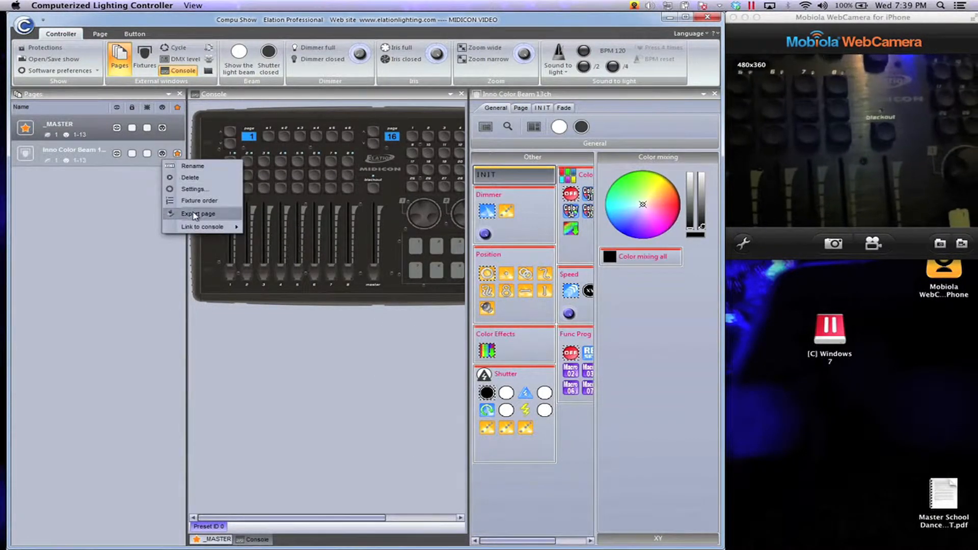
left_click(202, 226)
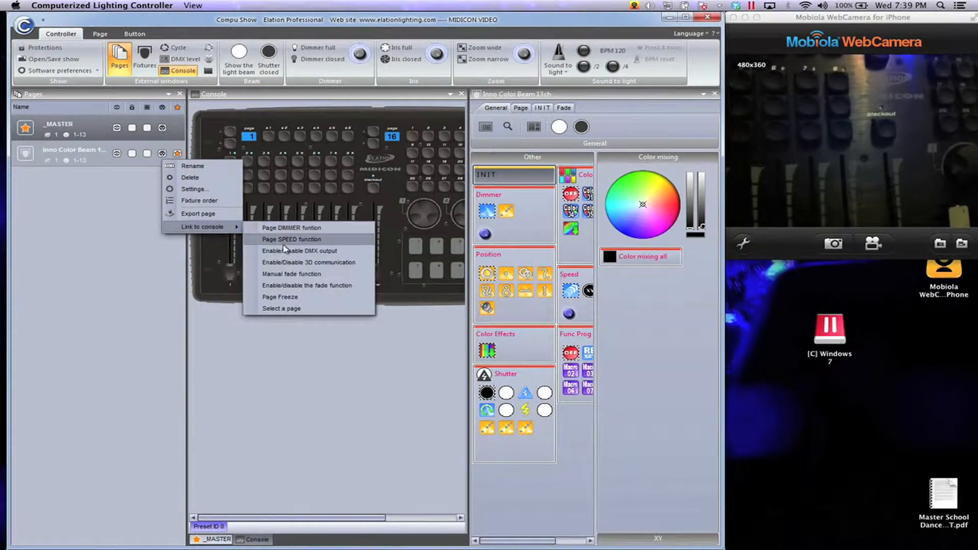
mouse_move(308, 262)
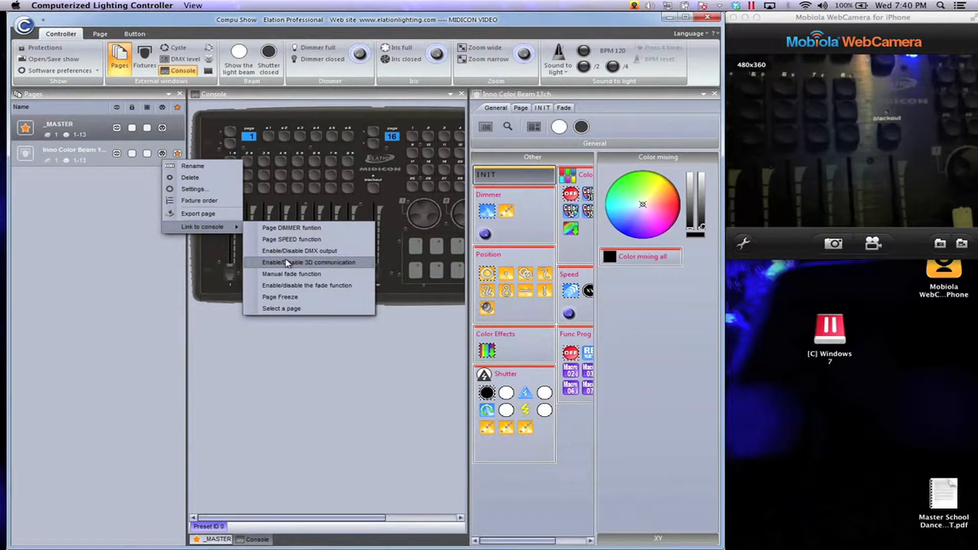
left_click(306, 261)
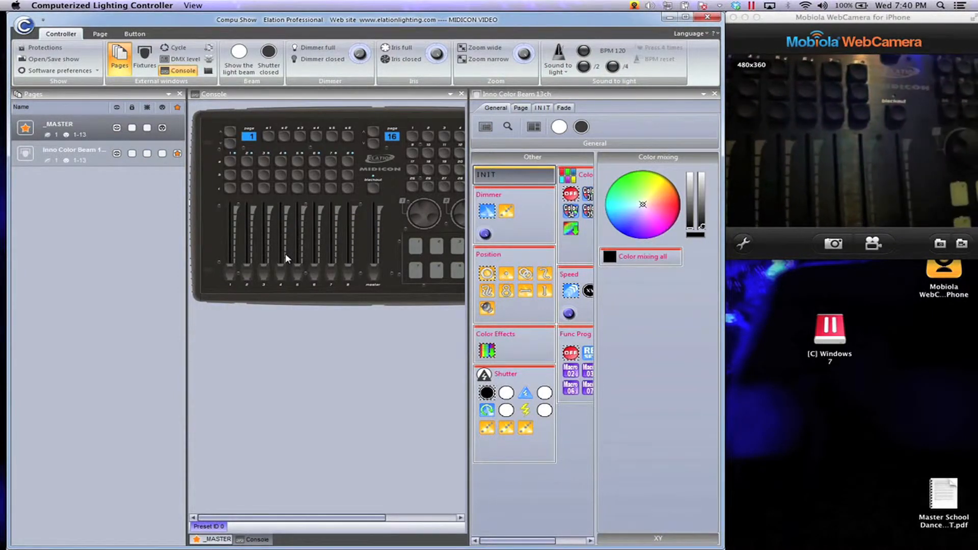
left_click(162, 127)
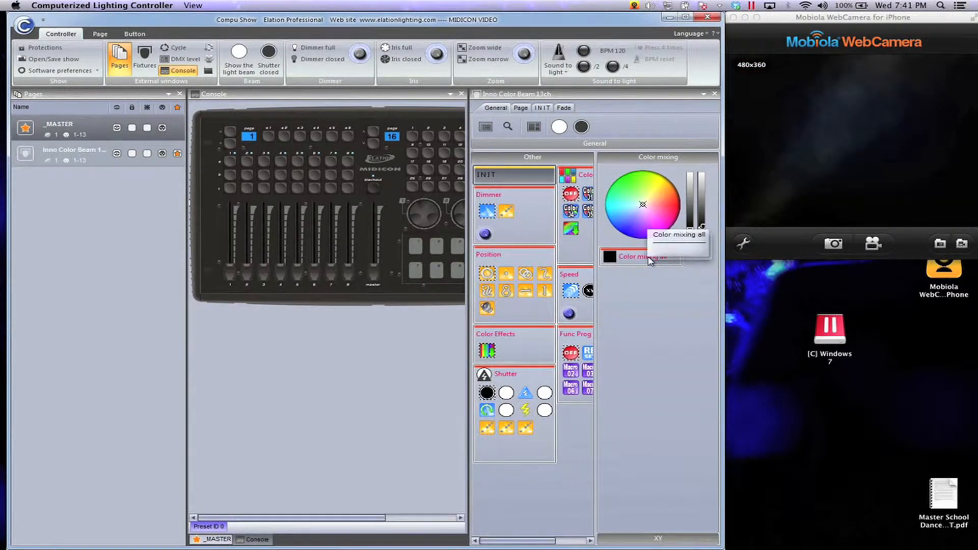
Link the Color mixing all button's activation to a console control.
right_click(639, 256)
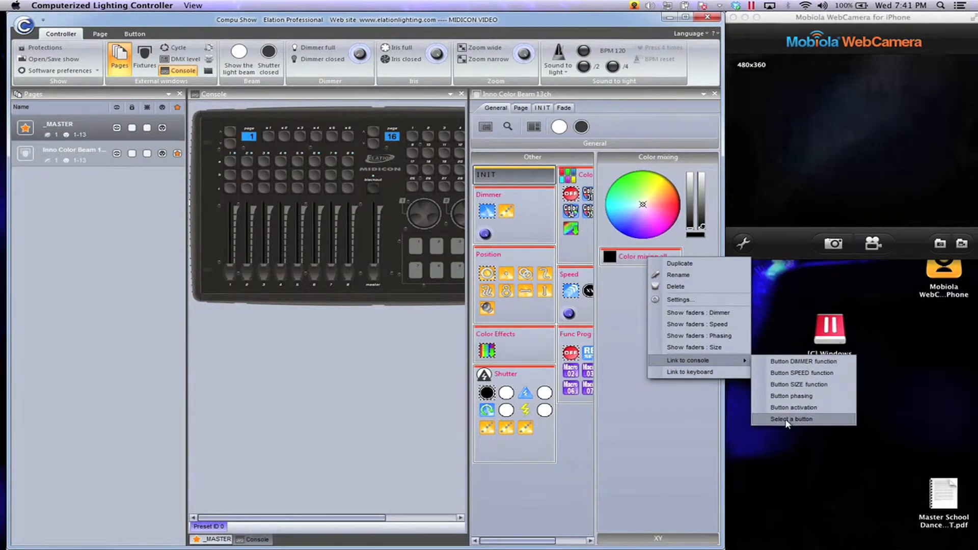
mouse_move(791, 407)
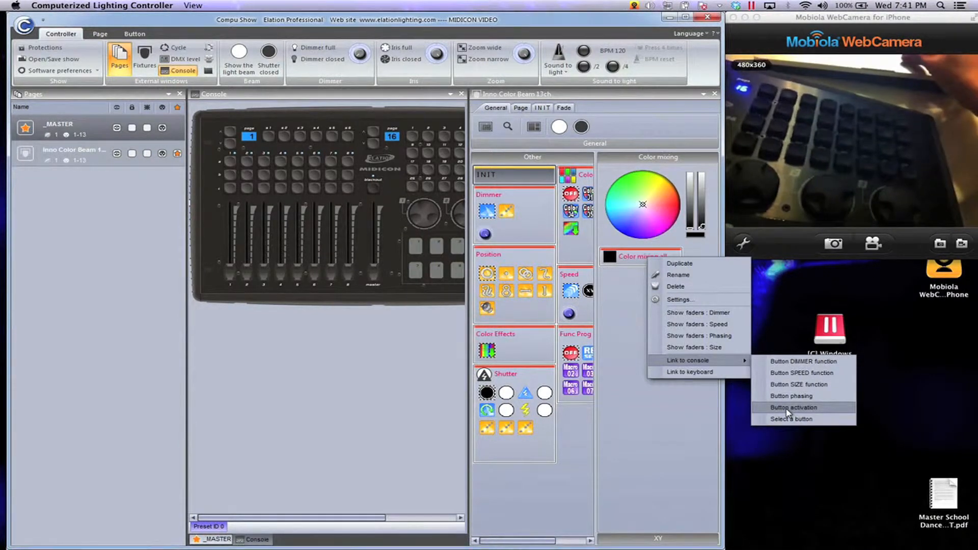
left_click(793, 407)
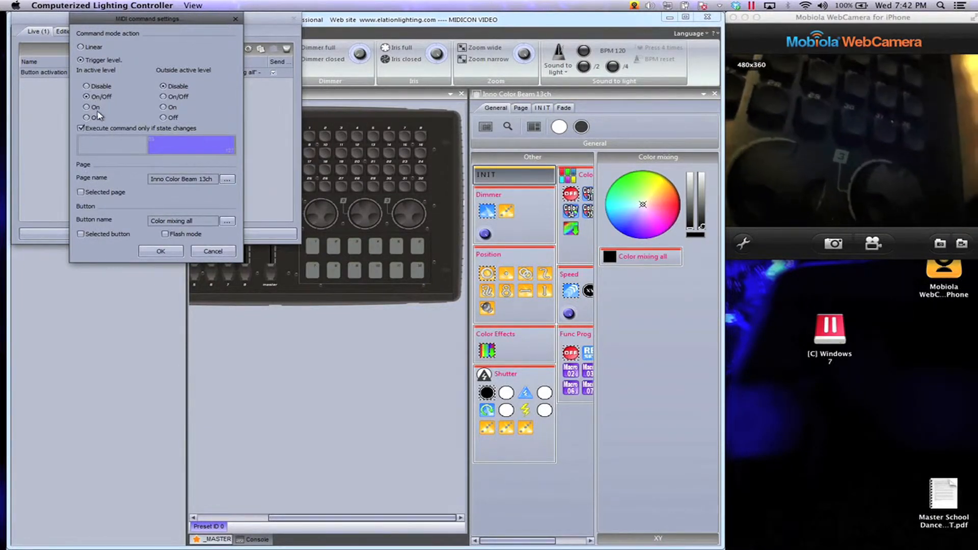
Set Color mixing all's In active level to On/Off, confirm, and close the MIDI list.
left_click(86, 107)
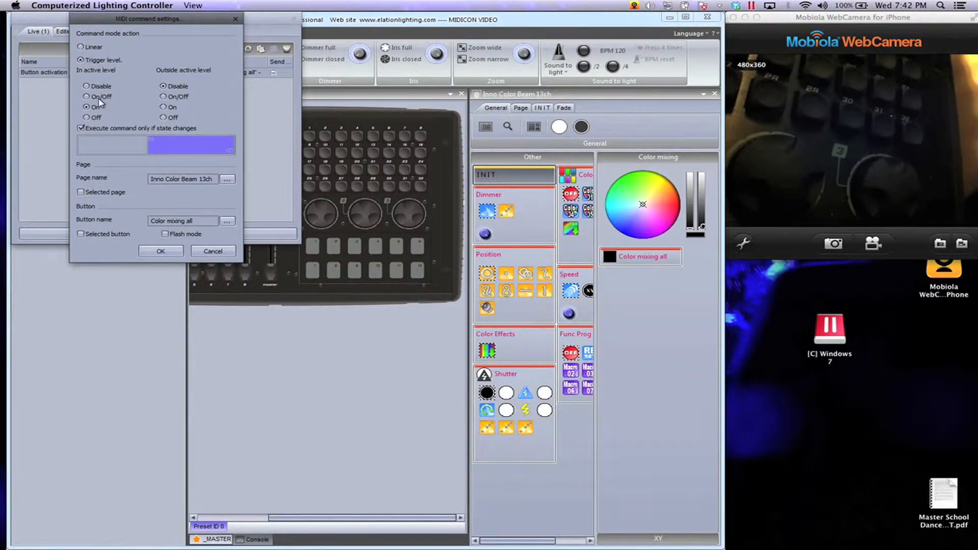
left_click(86, 107)
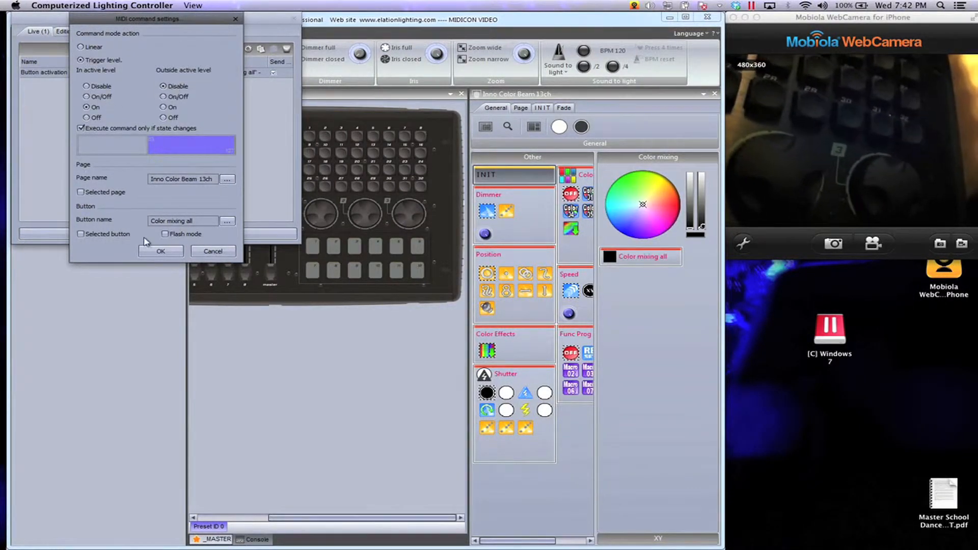
left_click(160, 251)
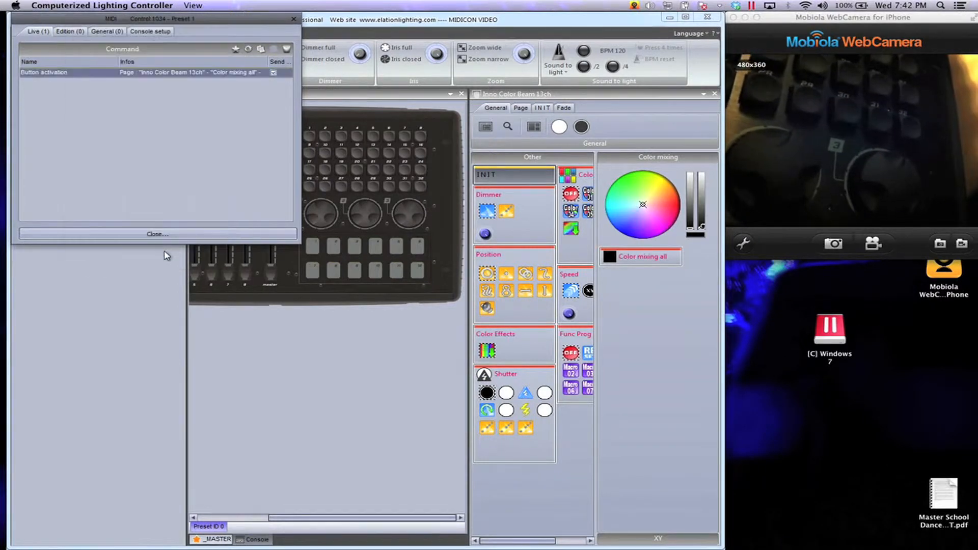
left_click(156, 233)
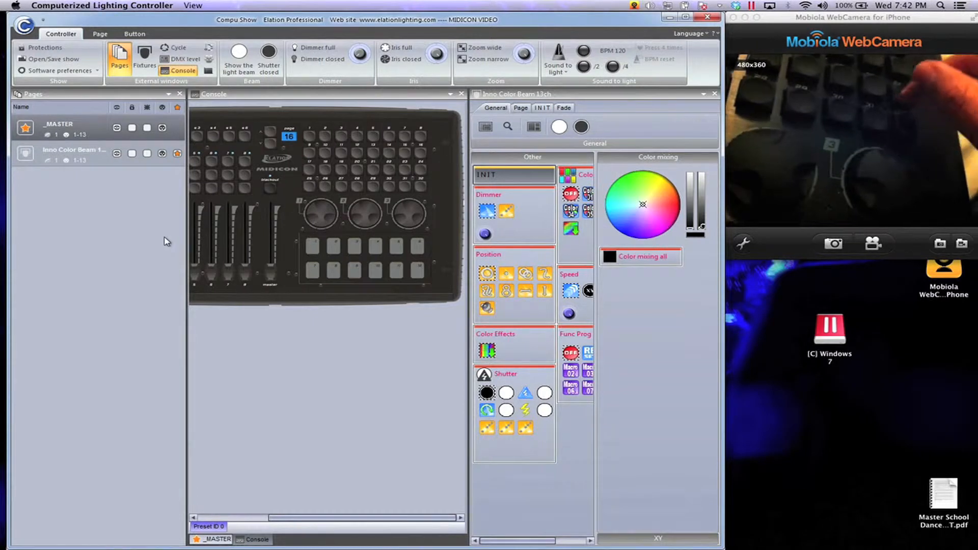
mouse_move(179, 242)
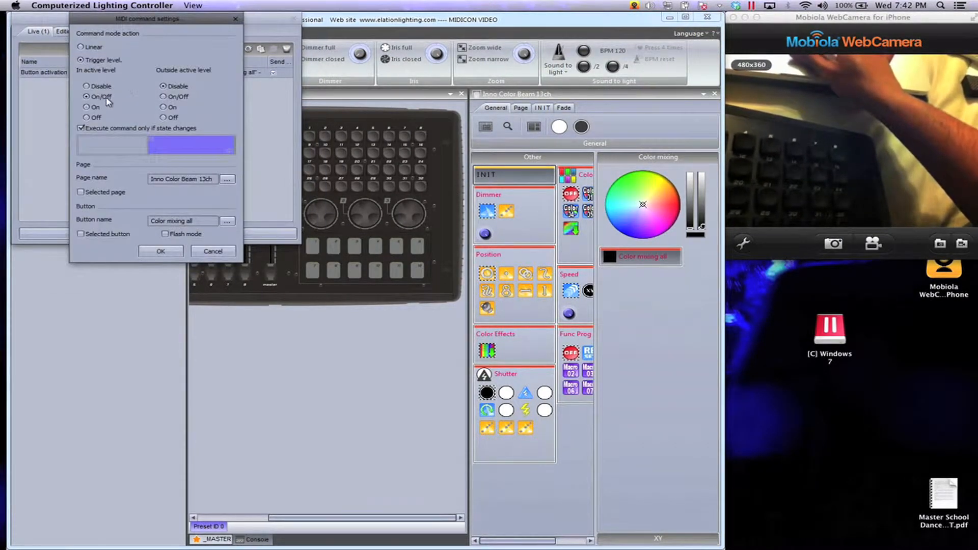
left_click(161, 251)
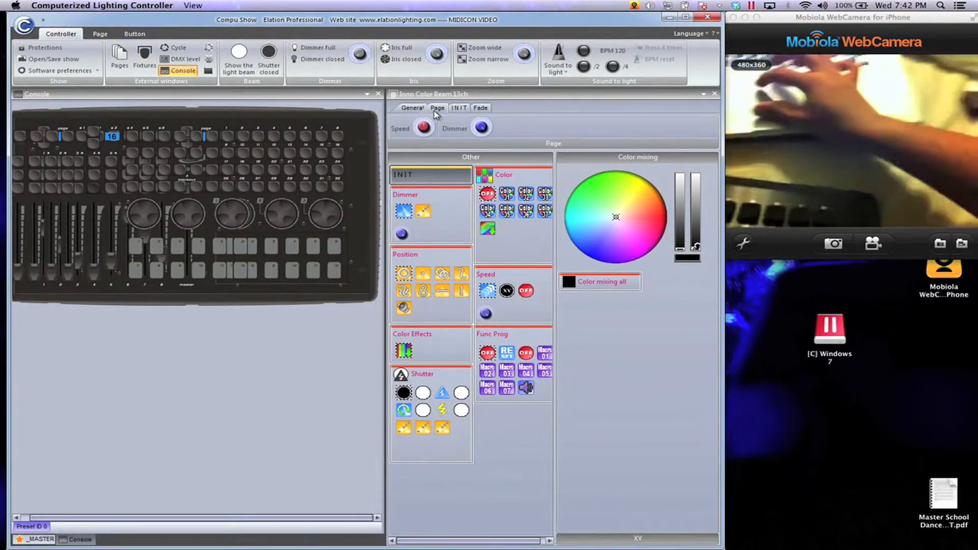
Switch the Inno Color Beam panel to its Page tab showing speed and dimmer controls.
left_click(459, 108)
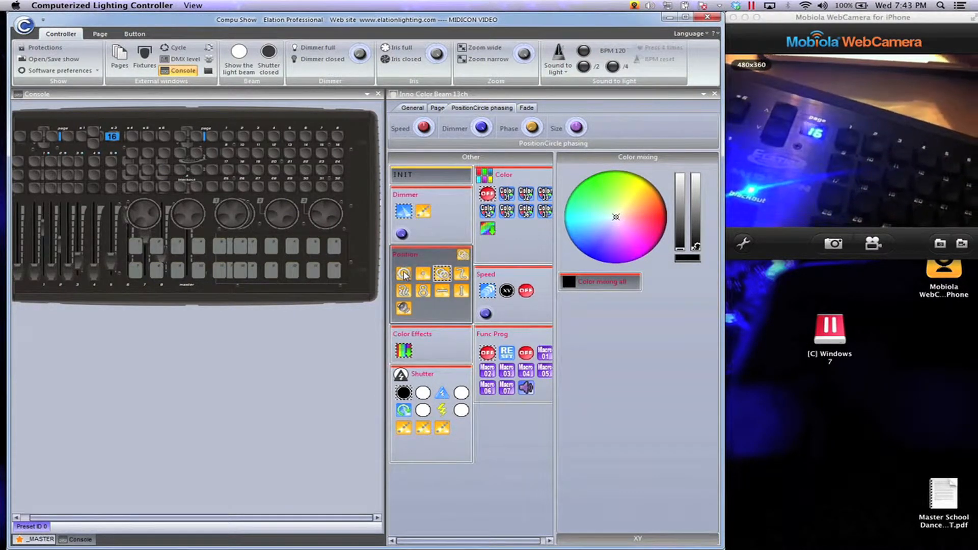
mouse_move(403, 272)
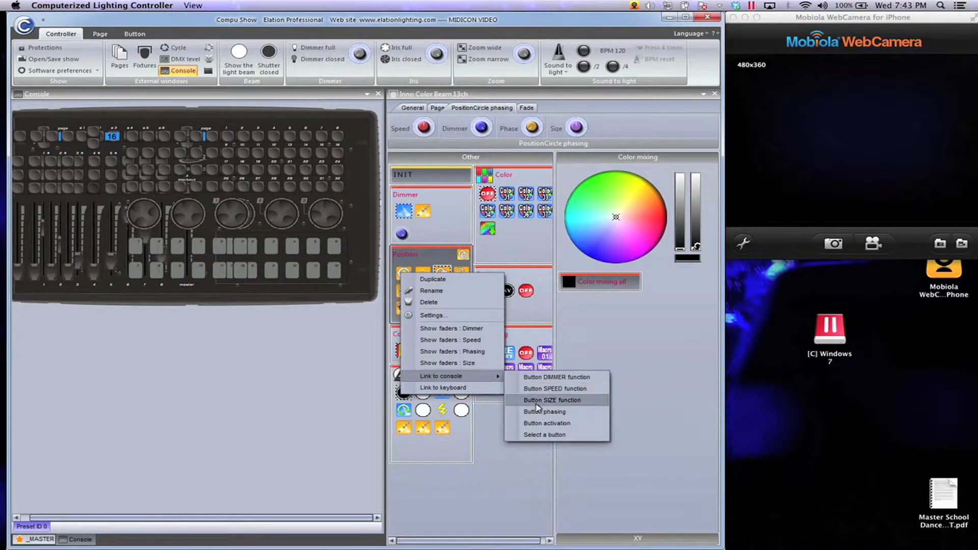
mouse_move(549, 424)
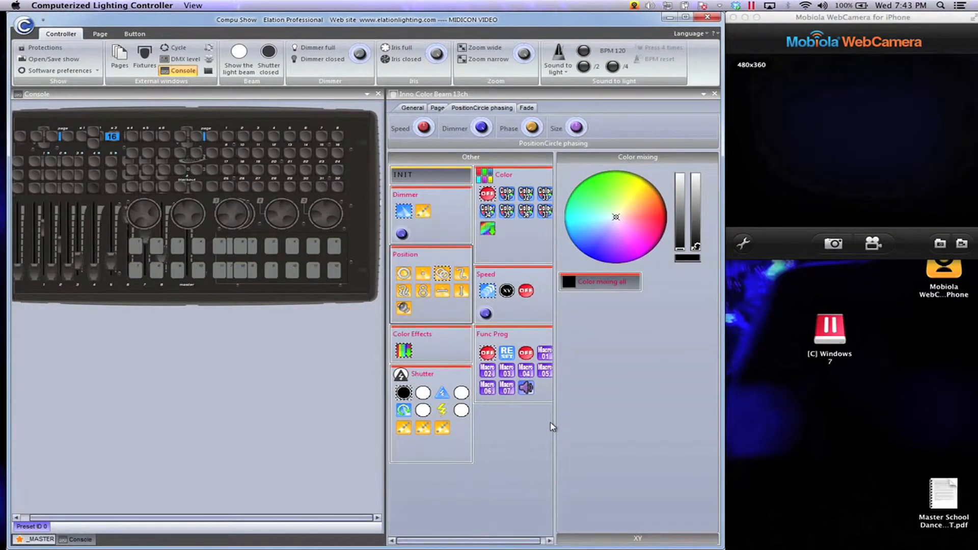
mouse_move(245, 141)
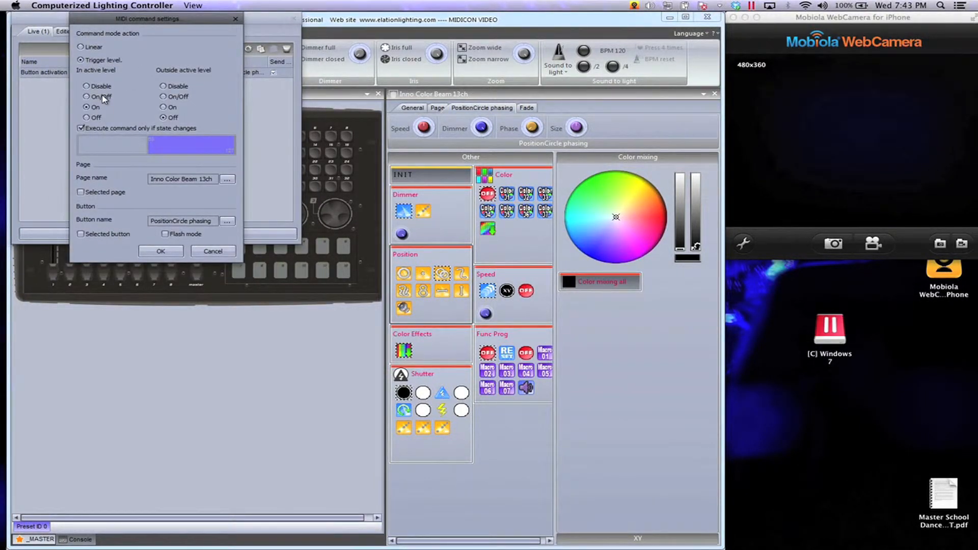
Set the active level to On/Off, apply the MIDI settings, and close the list.
left_click(86, 86)
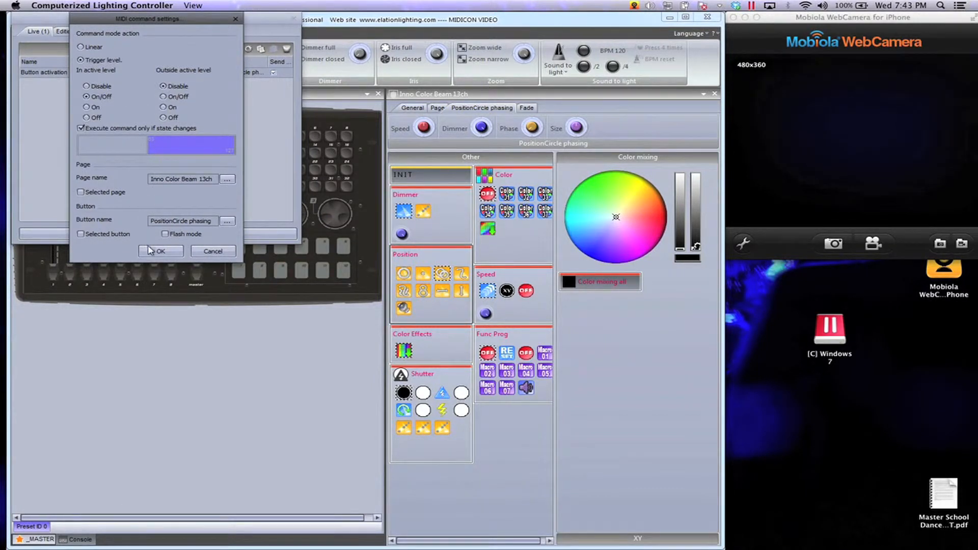
left_click(160, 251)
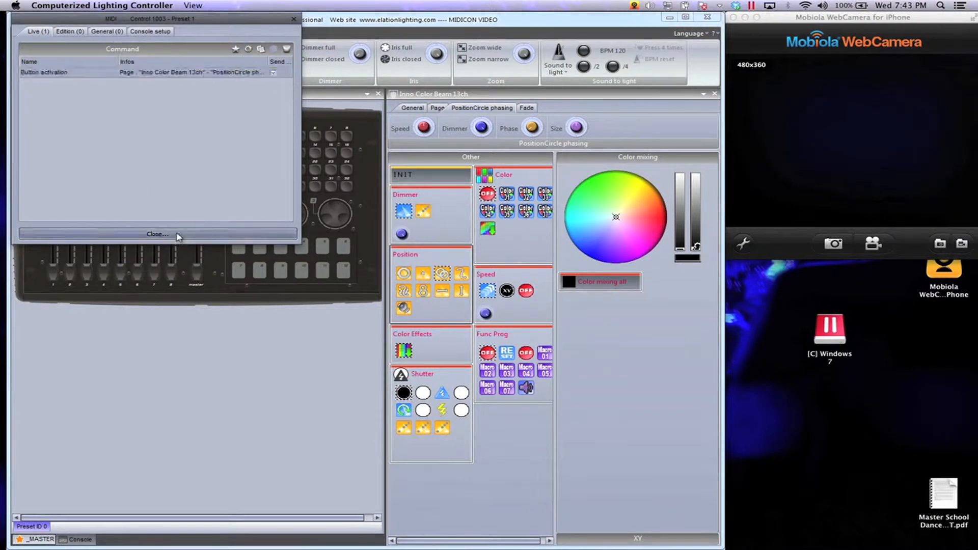
left_click(157, 234)
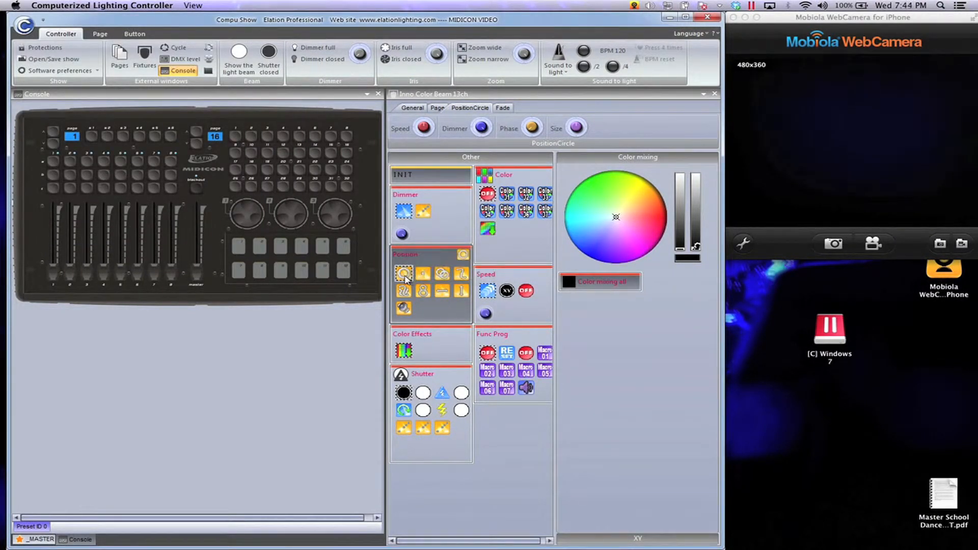
Link the PositionCircle effect's button activation to the console and confirm its trigger settings.
right_click(403, 272)
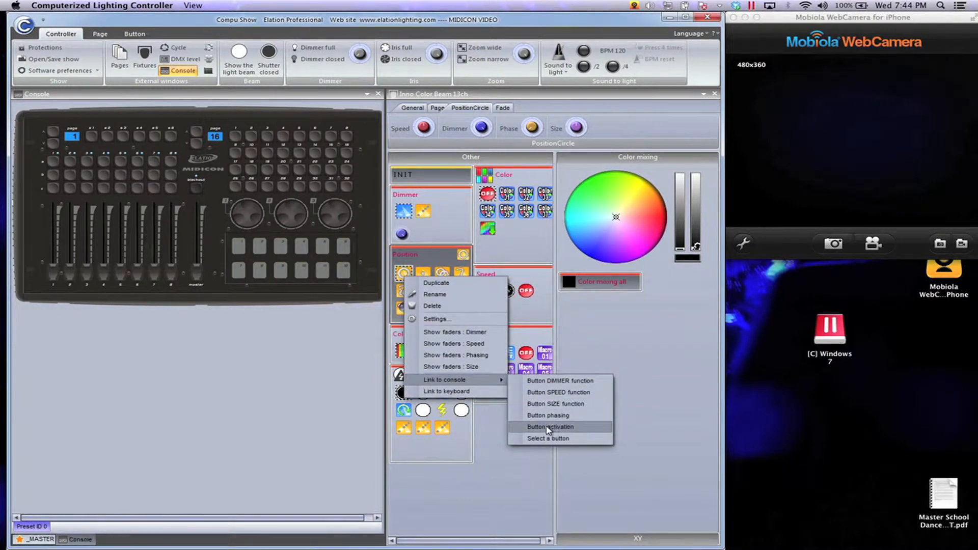
left_click(549, 426)
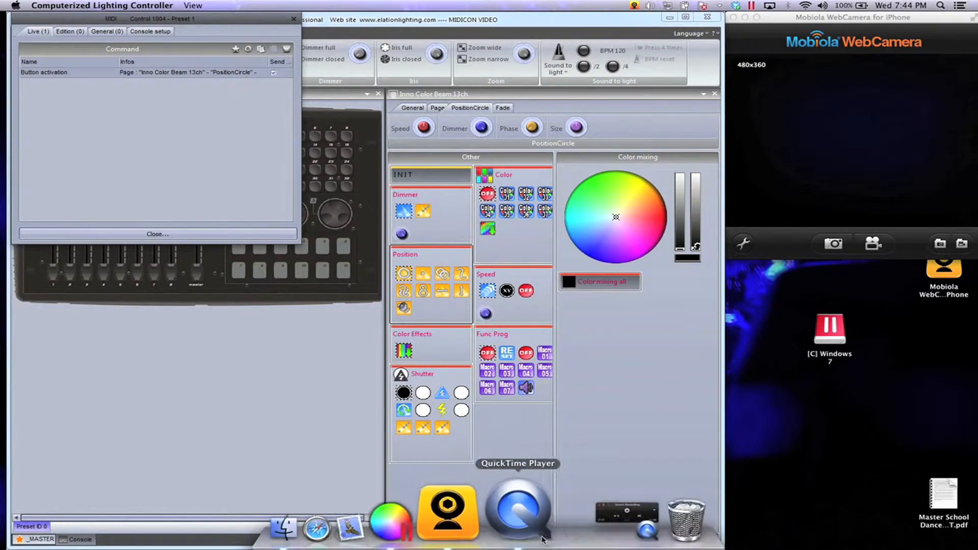
left_click(519, 513)
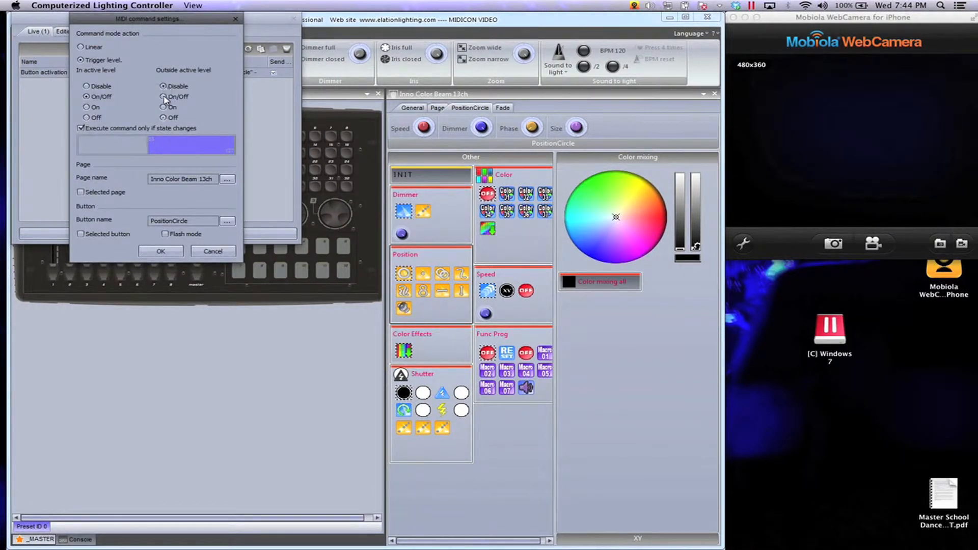
left_click(160, 251)
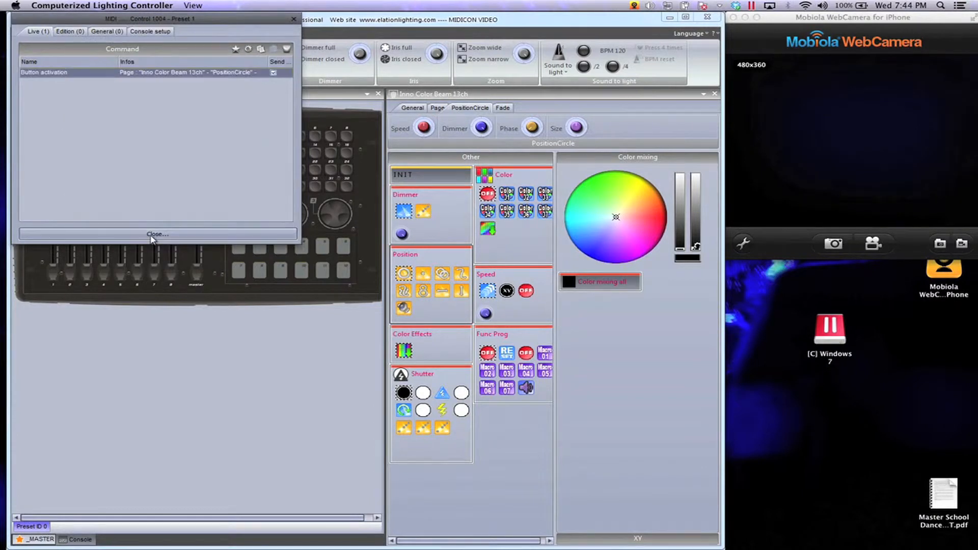
left_click(157, 234)
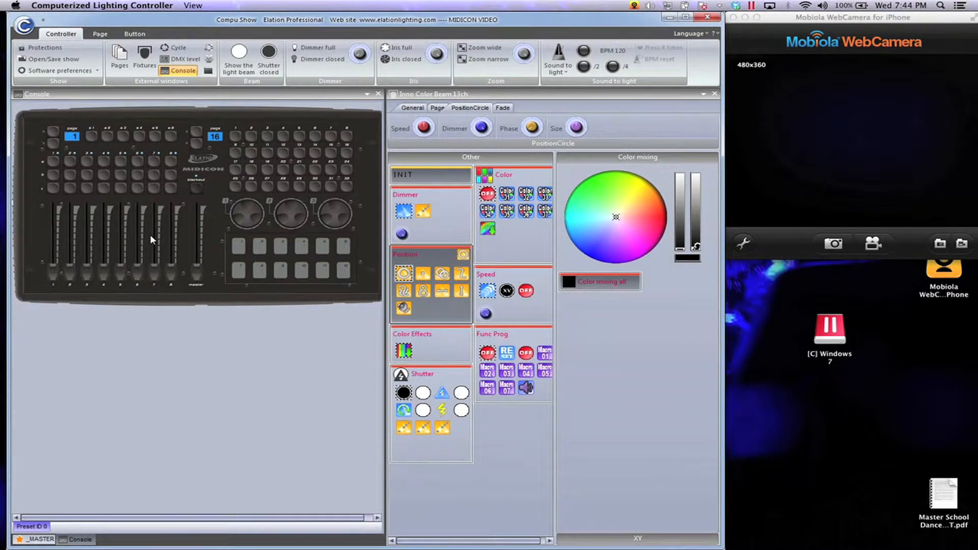
mouse_move(253, 223)
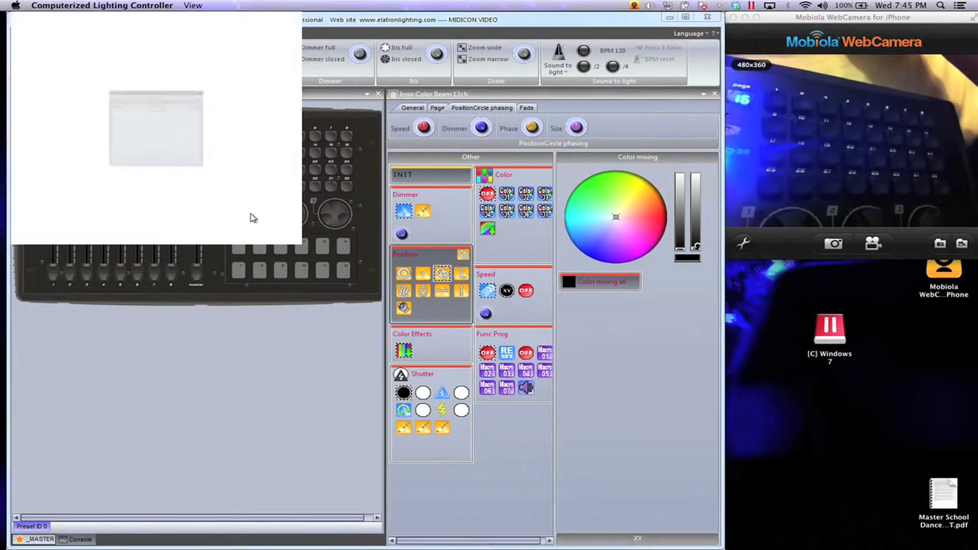
Map a wheel to Page SPEED, Increase/Decrease, with wheel resolution about 3519.
left_click(235, 49)
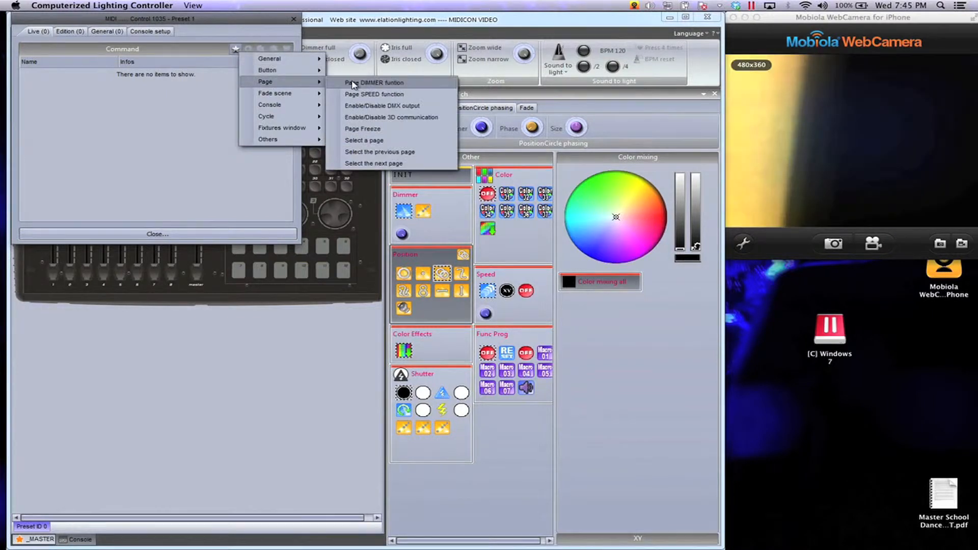
mouse_move(374, 94)
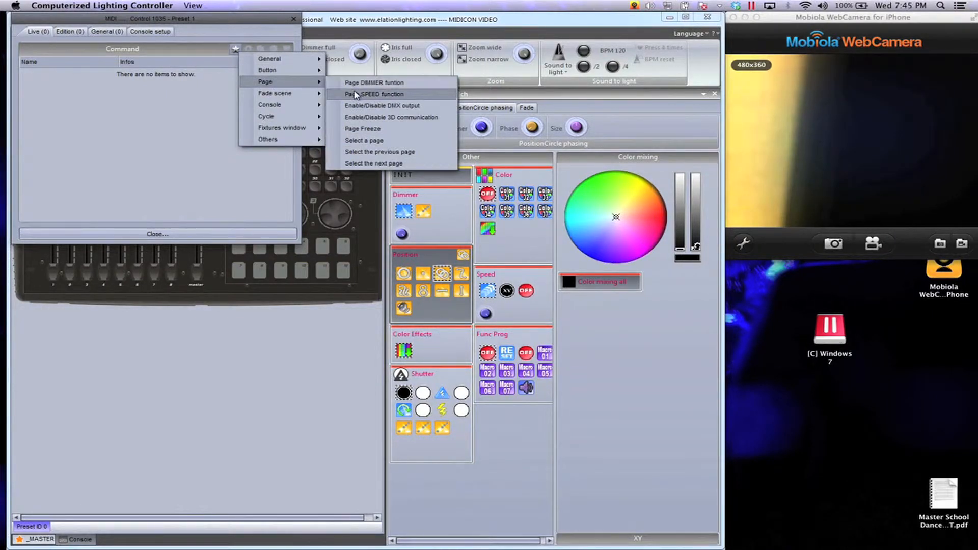
left_click(376, 94)
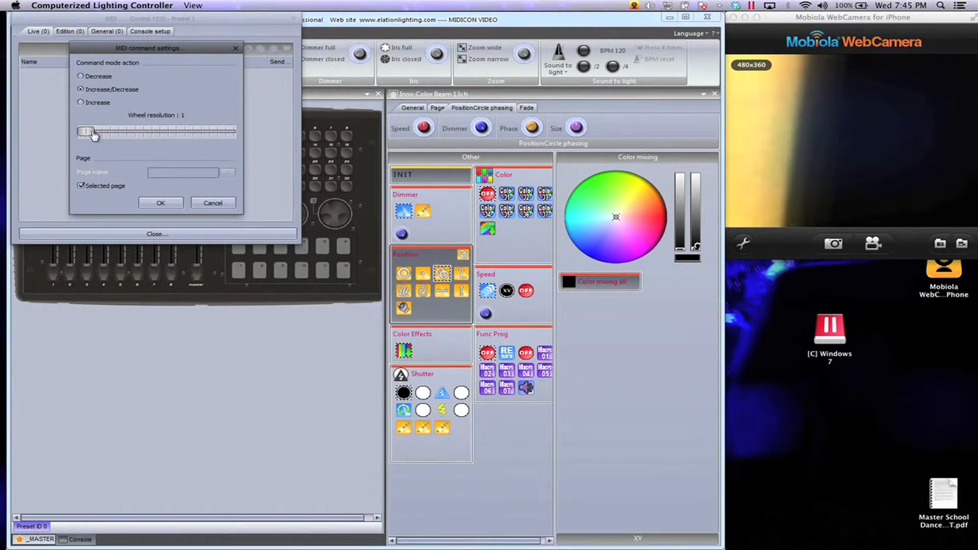
left_click_drag(86, 132, 103, 131)
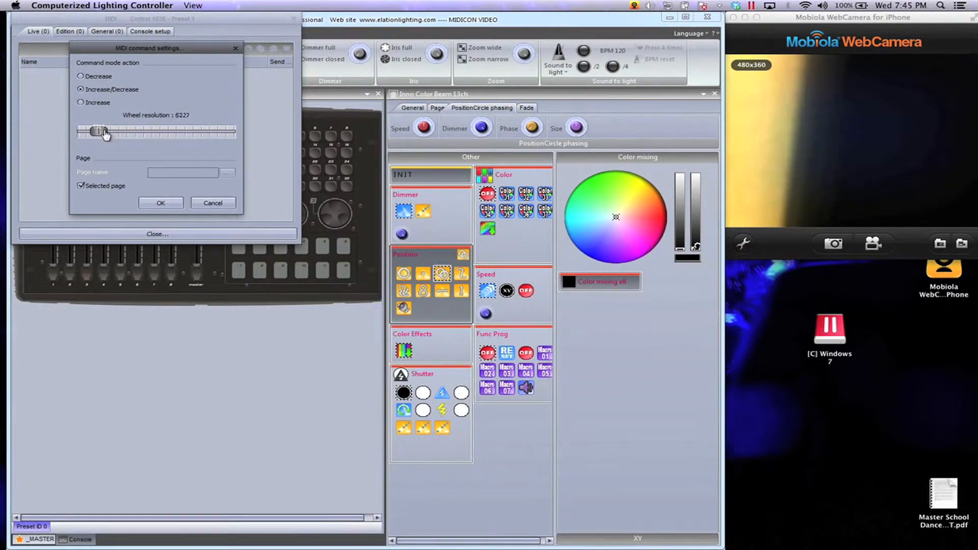
left_click_drag(99, 131, 93, 131)
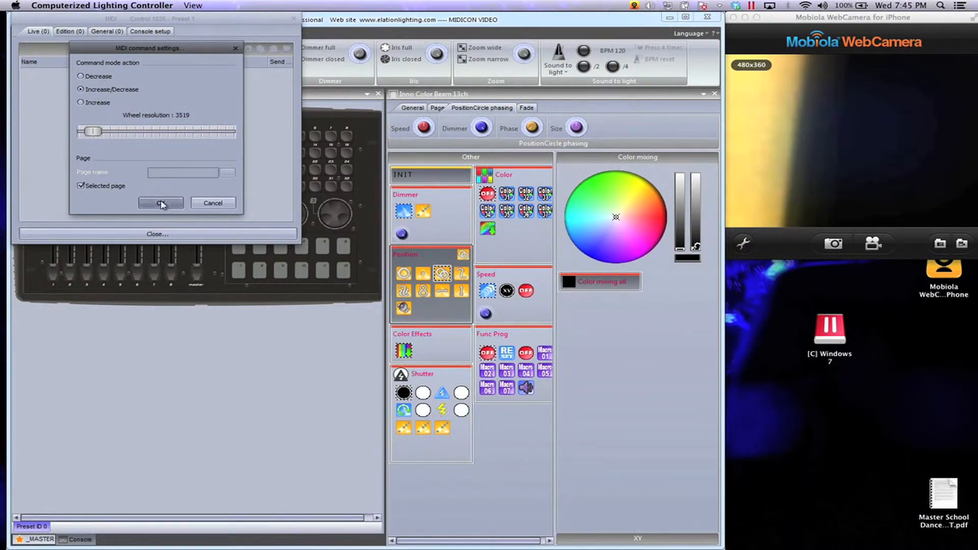
left_click(160, 202)
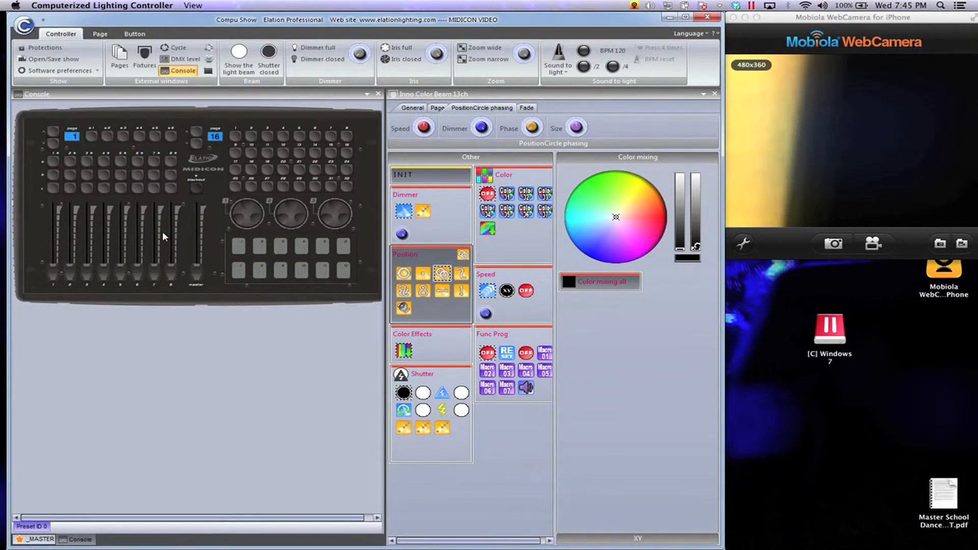
mouse_move(451, 140)
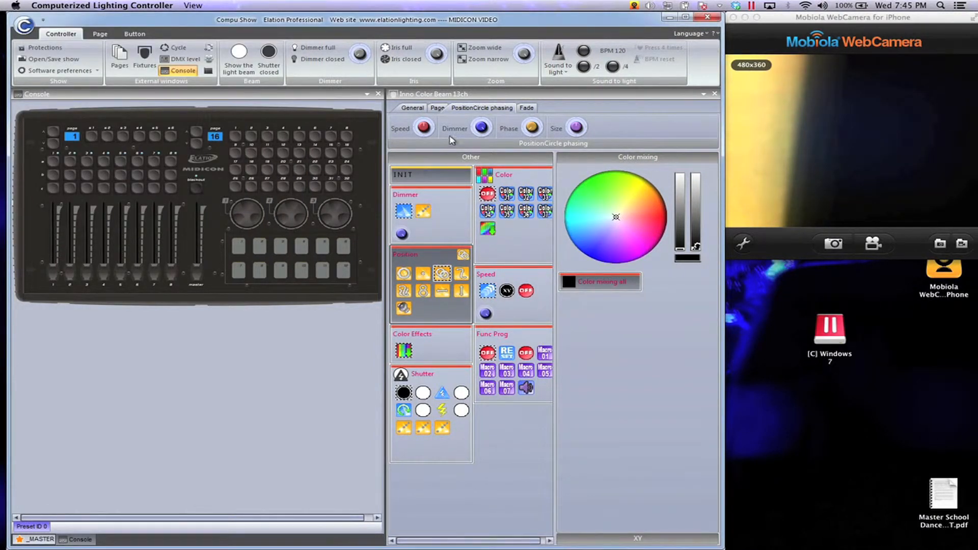
left_click(436, 107)
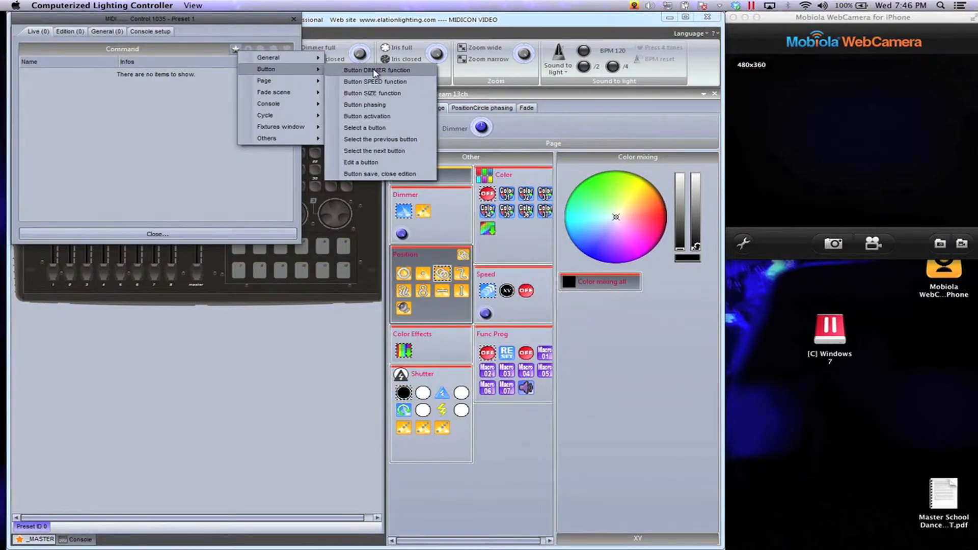
Map another wheel to Button DIMMER for the selected page and button, resolution about 2707.
left_click(376, 70)
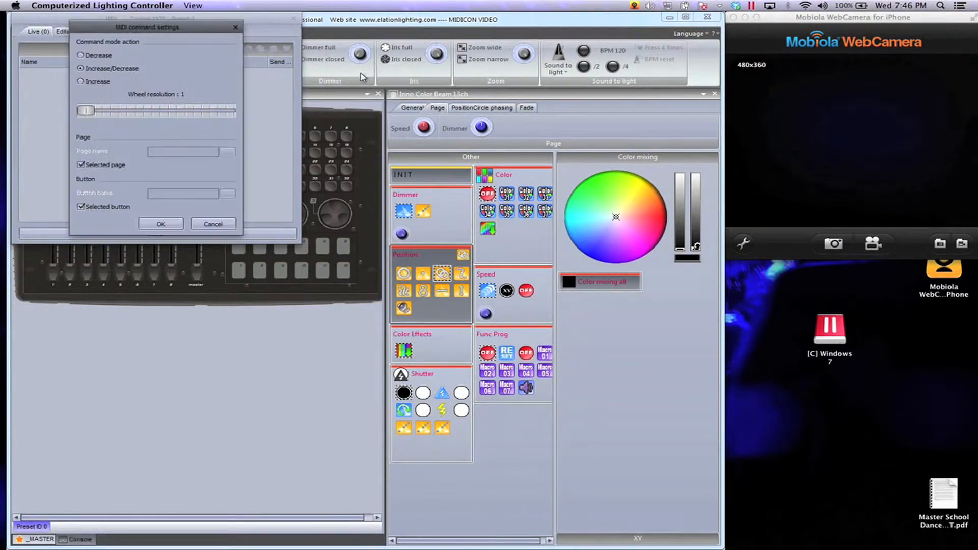
left_click_drag(85, 110, 92, 111)
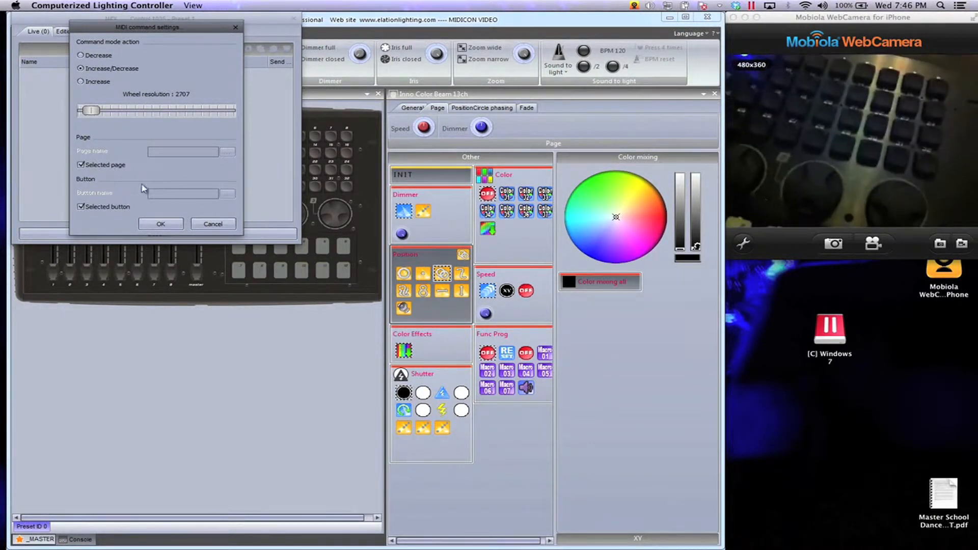
left_click(160, 223)
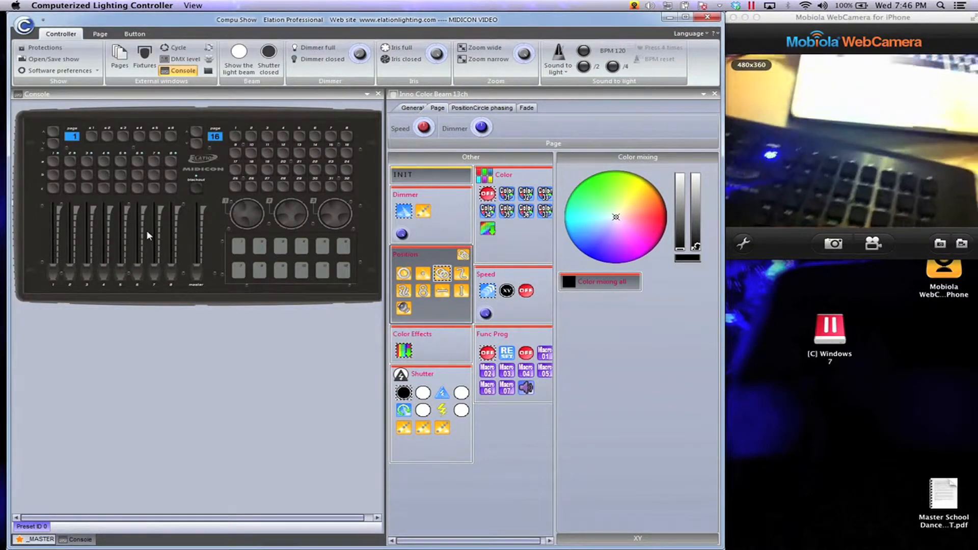
left_click(481, 108)
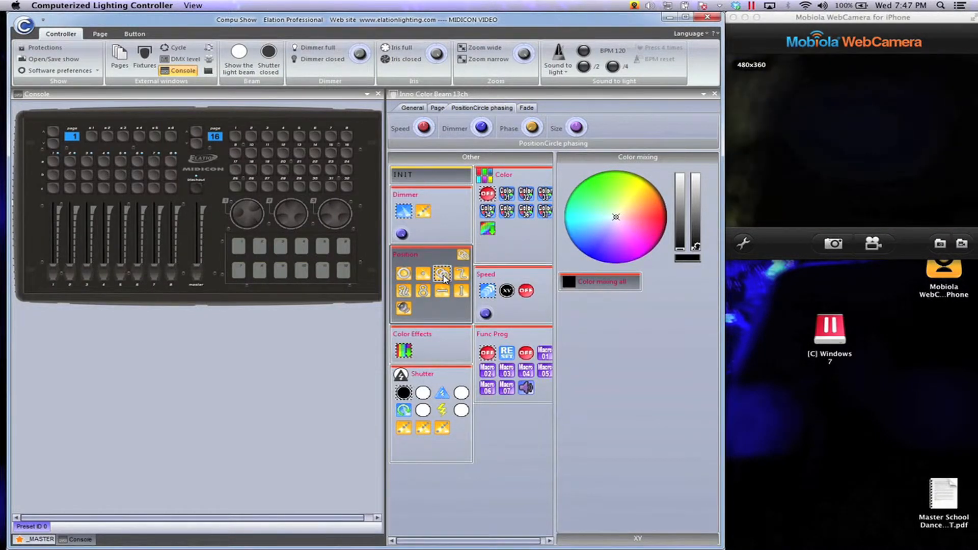
Link console buttons to selecting PositionCircle phasing and PositionCircle, and confirm the select settings.
right_click(441, 272)
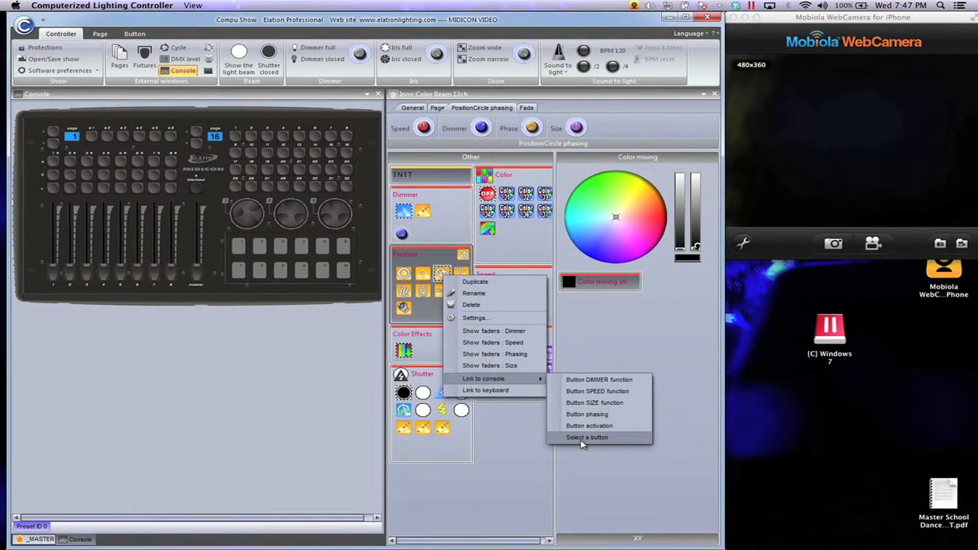
left_click(586, 436)
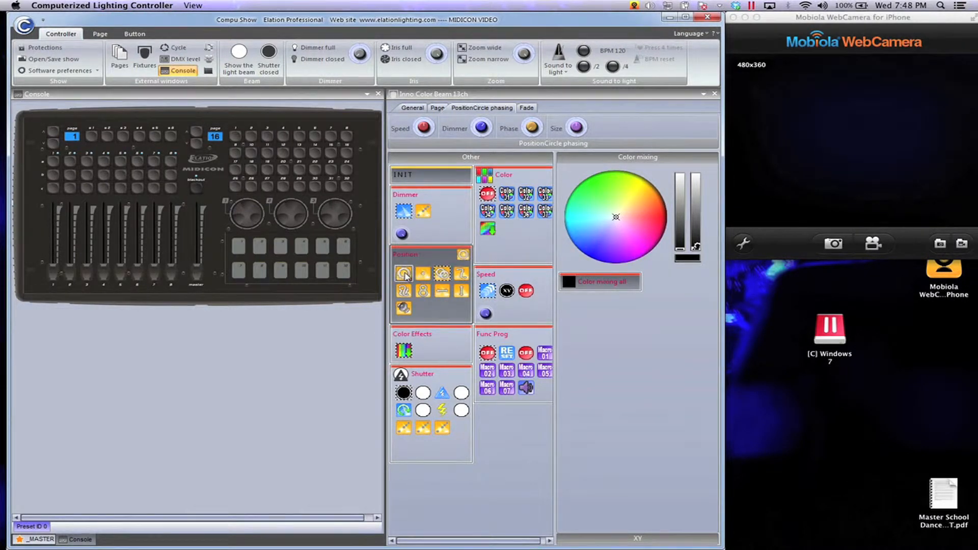
right_click(403, 273)
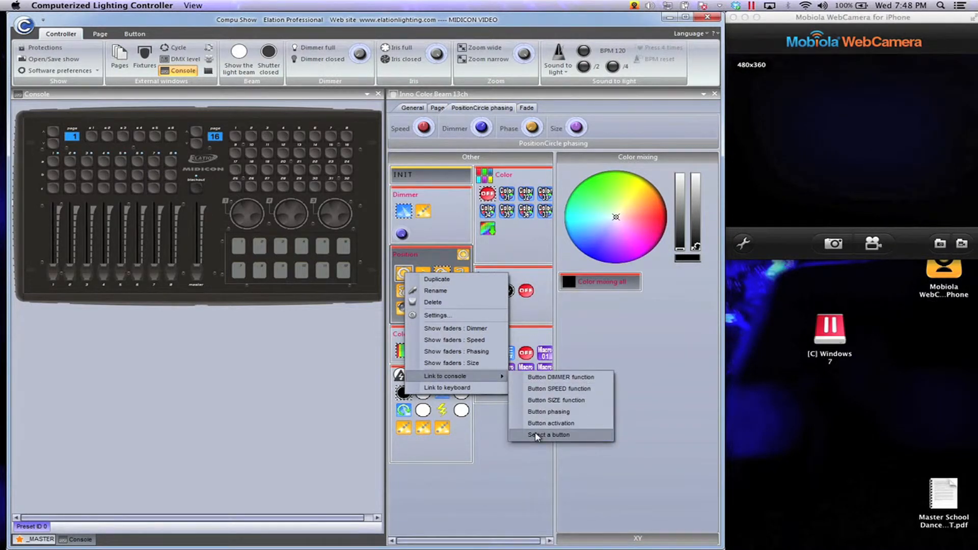
left_click(547, 435)
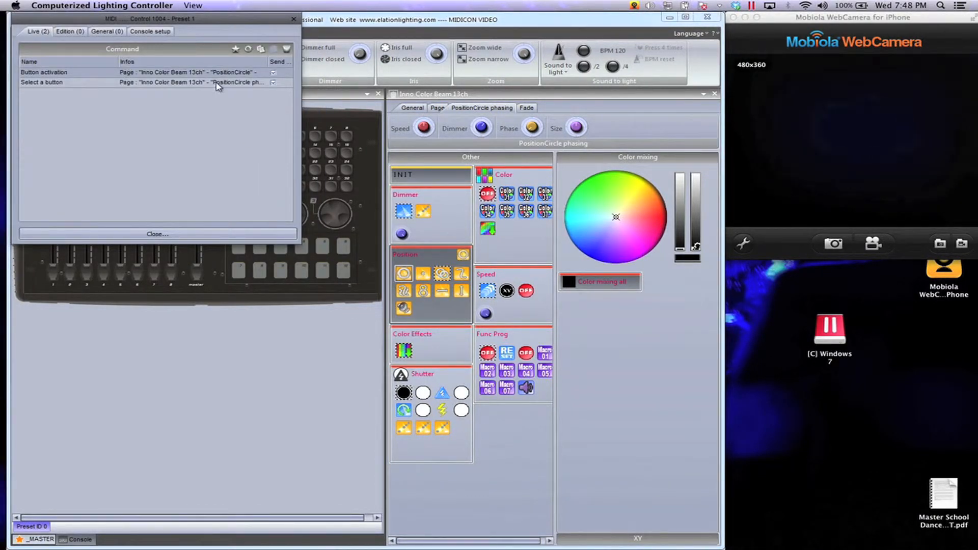
left_click(194, 81)
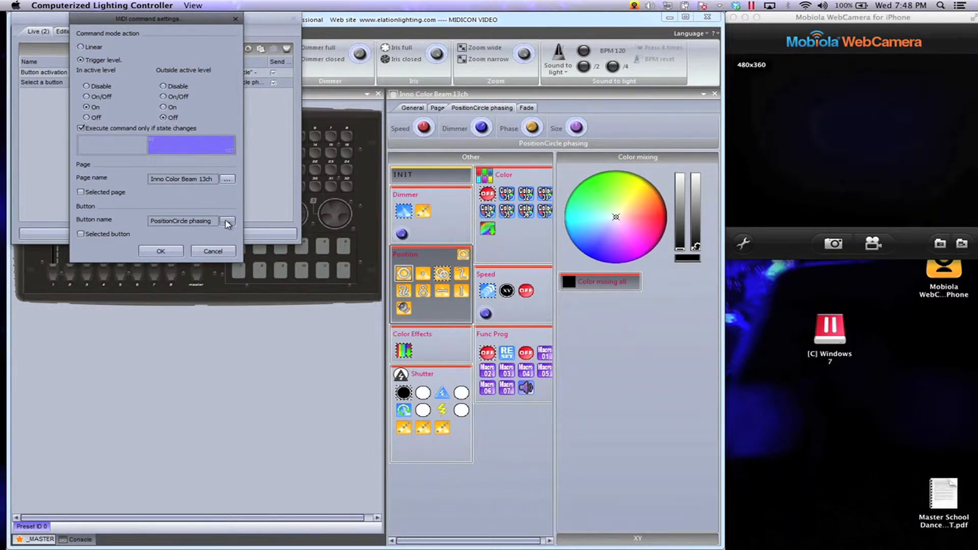
left_click(227, 223)
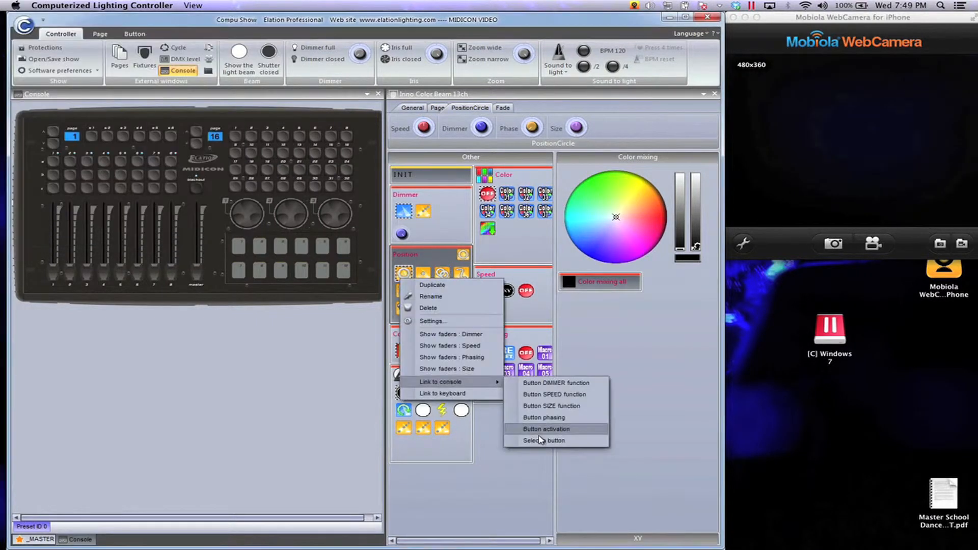
Link Color mixing all to a console button in flash mode, off outside the active level.
left_click(545, 429)
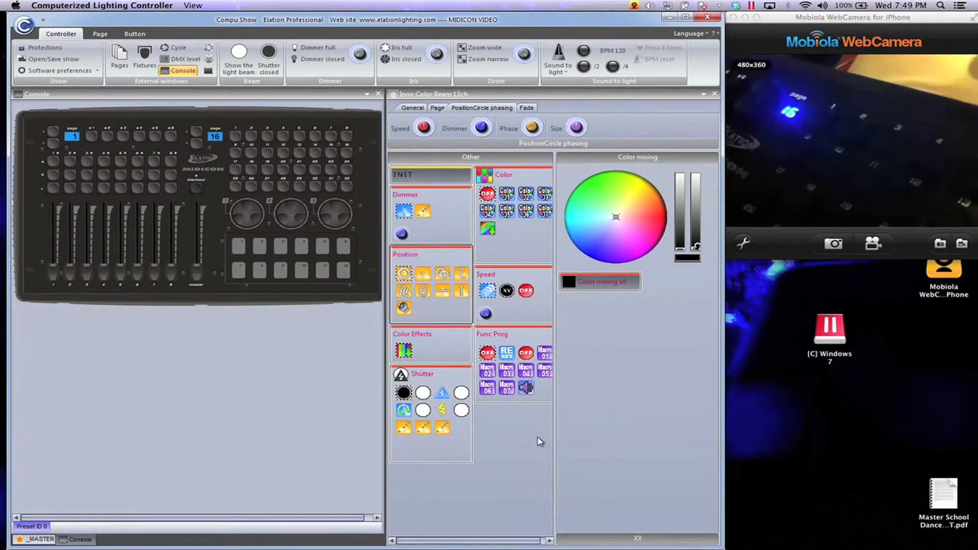
left_click(470, 108)
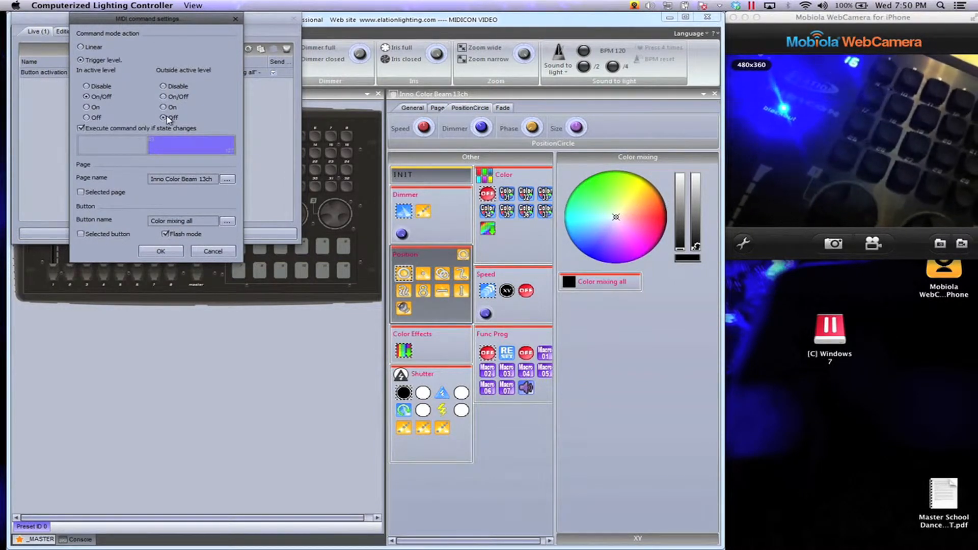
left_click(160, 250)
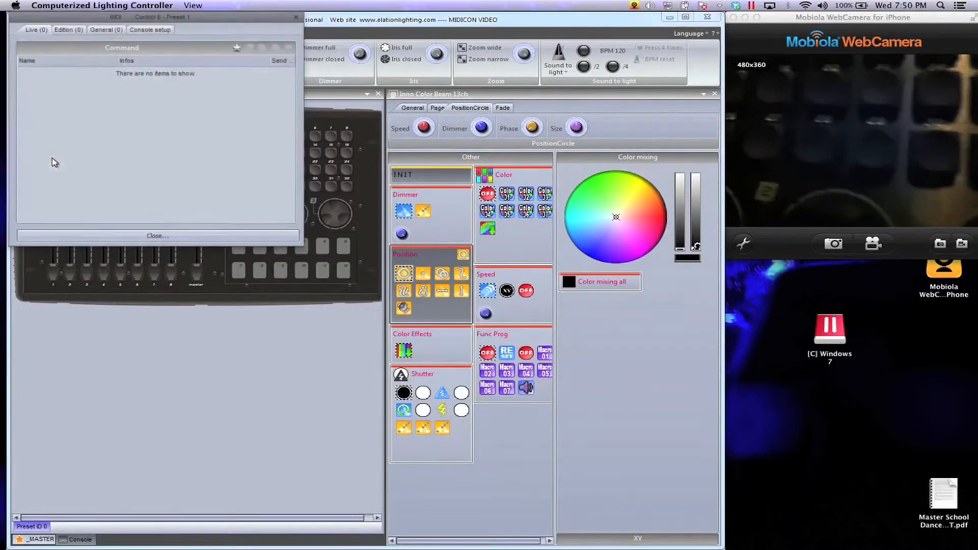
Assign control 8 a page command targeting the Inno Color Beam 13ch page, doing nothing outside the active level.
left_click(237, 49)
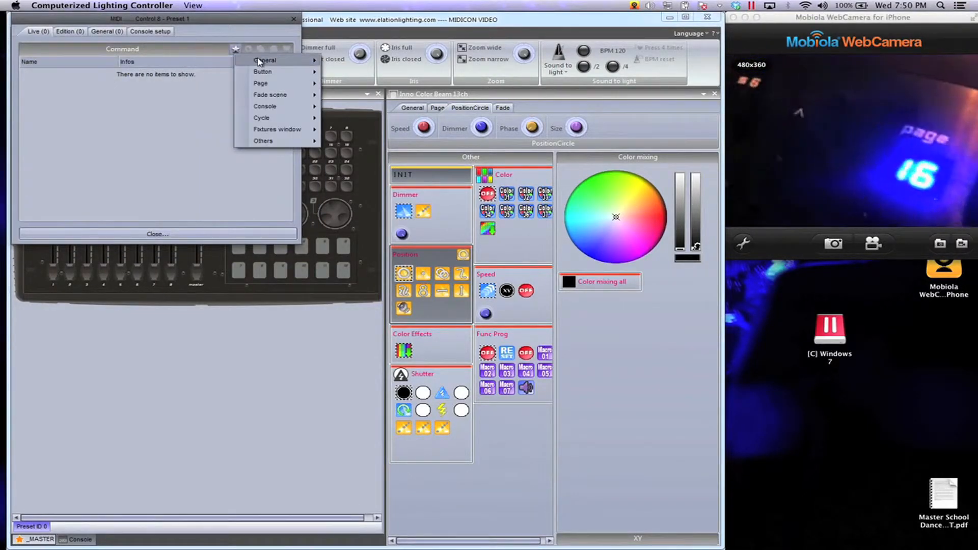
mouse_move(263, 140)
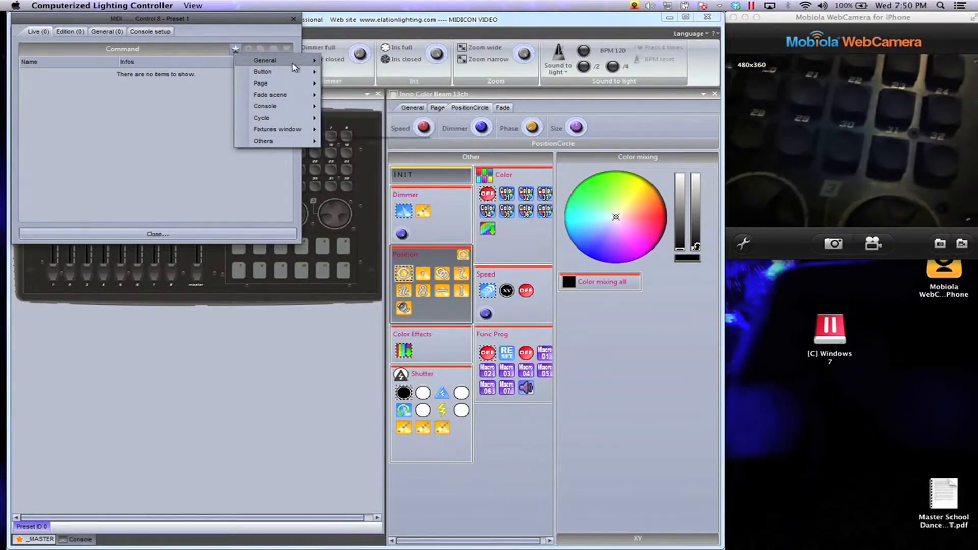
mouse_move(275, 72)
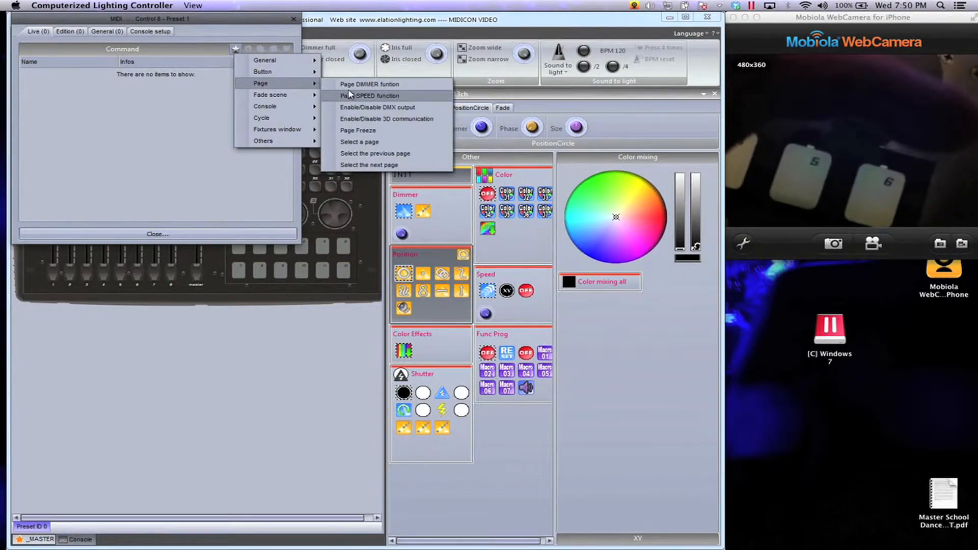
left_click(369, 95)
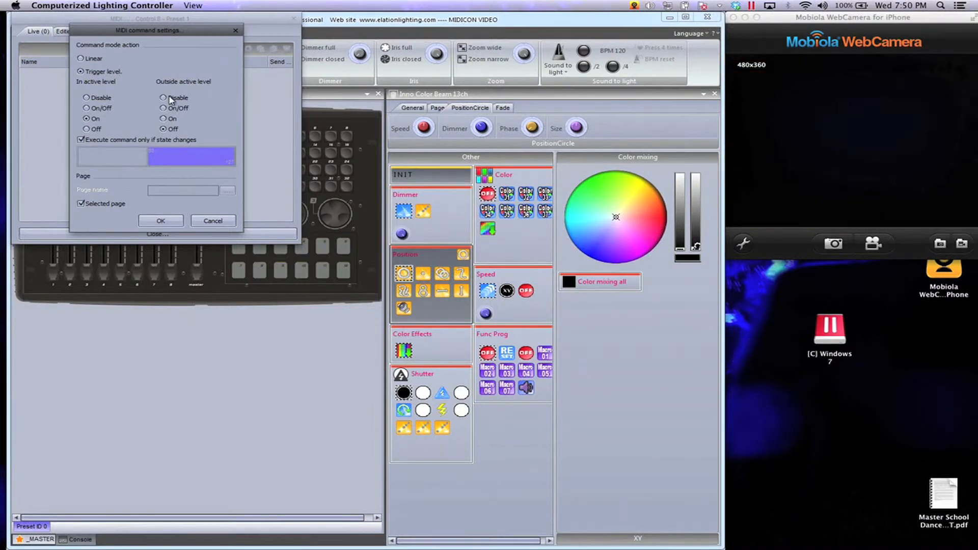
left_click(164, 97)
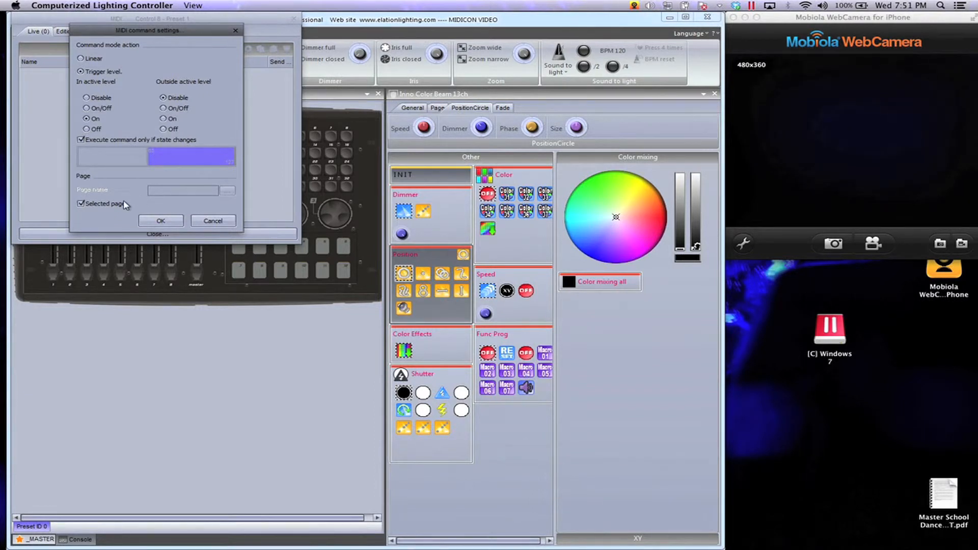
left_click(80, 203)
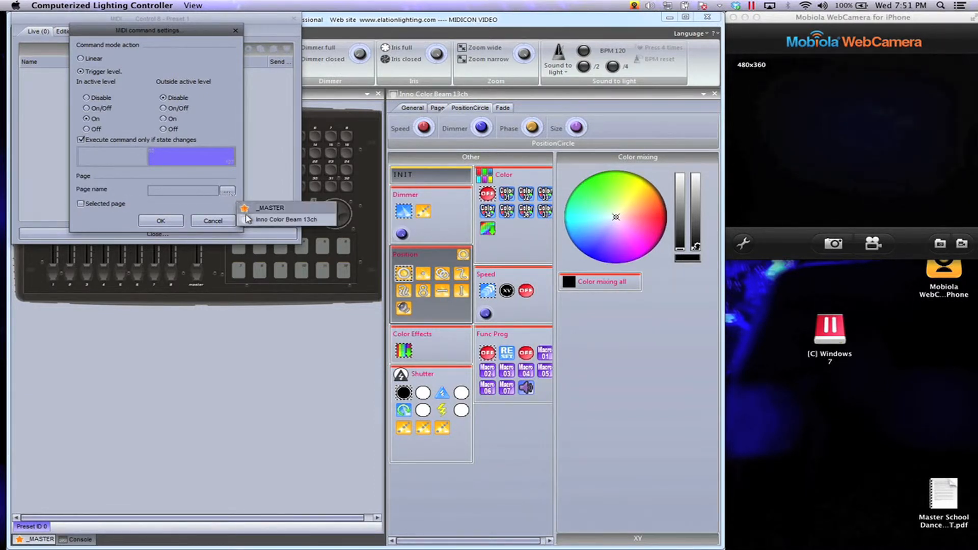
left_click(288, 219)
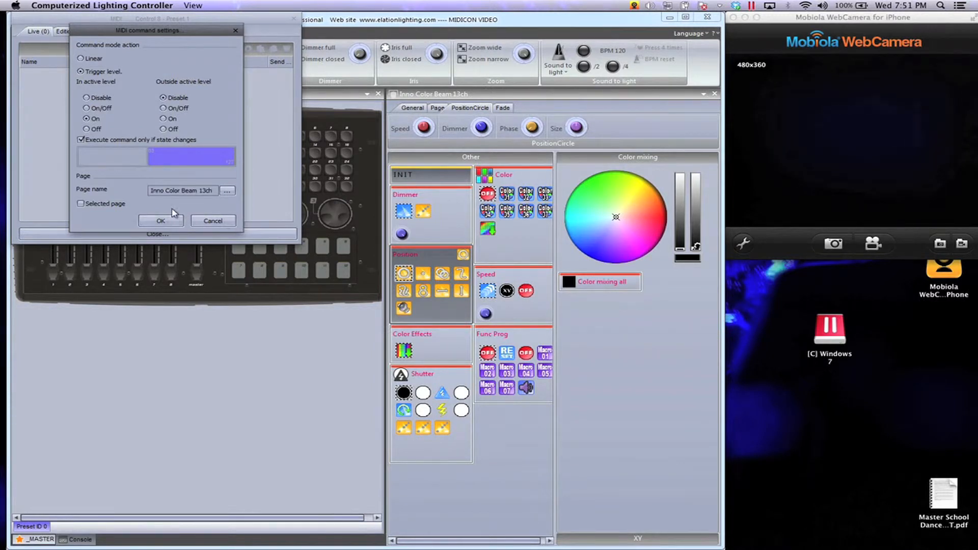
left_click(228, 190)
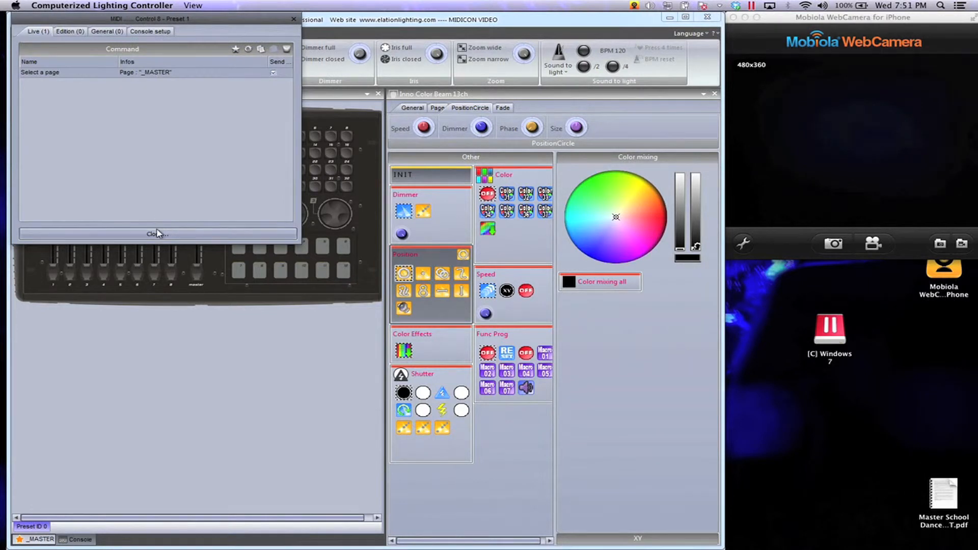
Close the MIDI command list and test the console page buttons, going to page 2 and back to page 1.
left_click(157, 234)
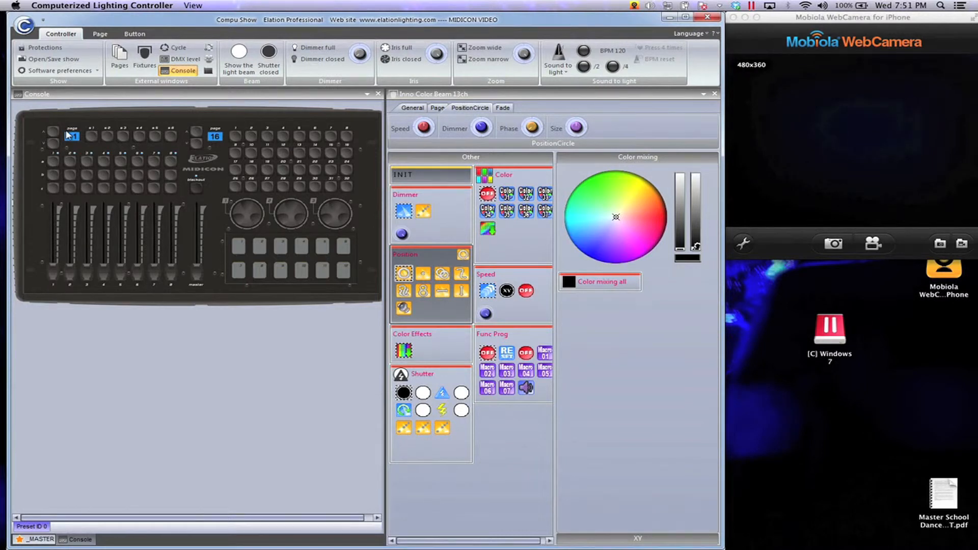
left_click(72, 136)
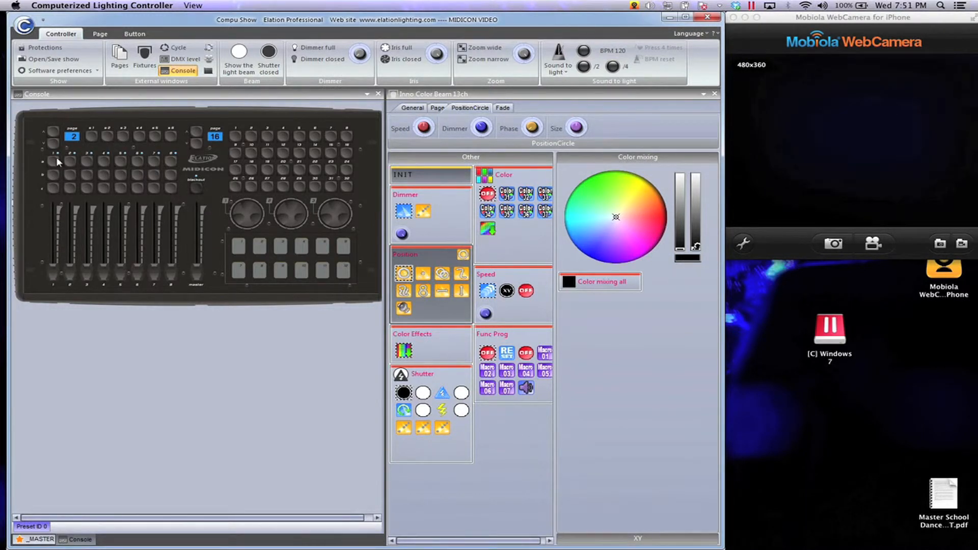
left_click(72, 136)
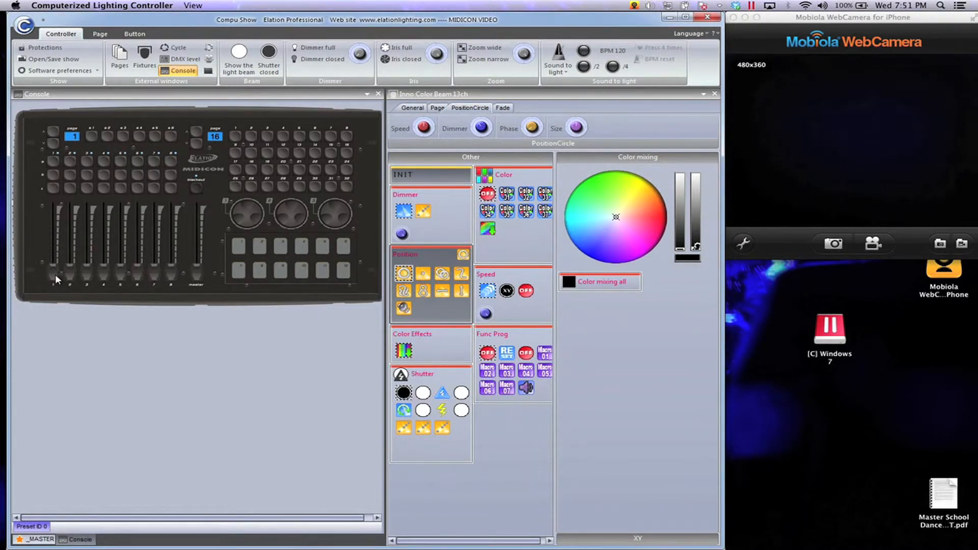
mouse_move(55, 191)
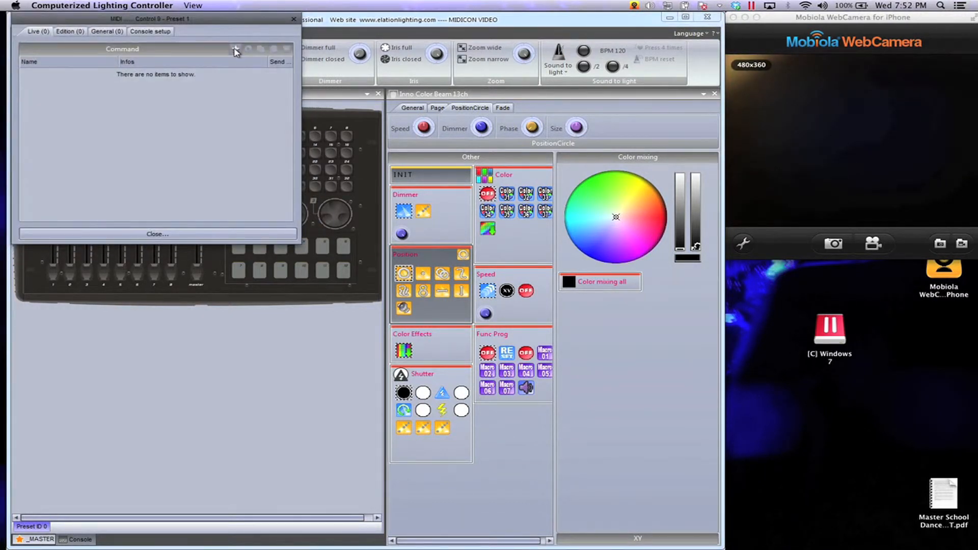
Start a new MIDI command for control 9, set disable outside the active level, then cancel it.
left_click(235, 50)
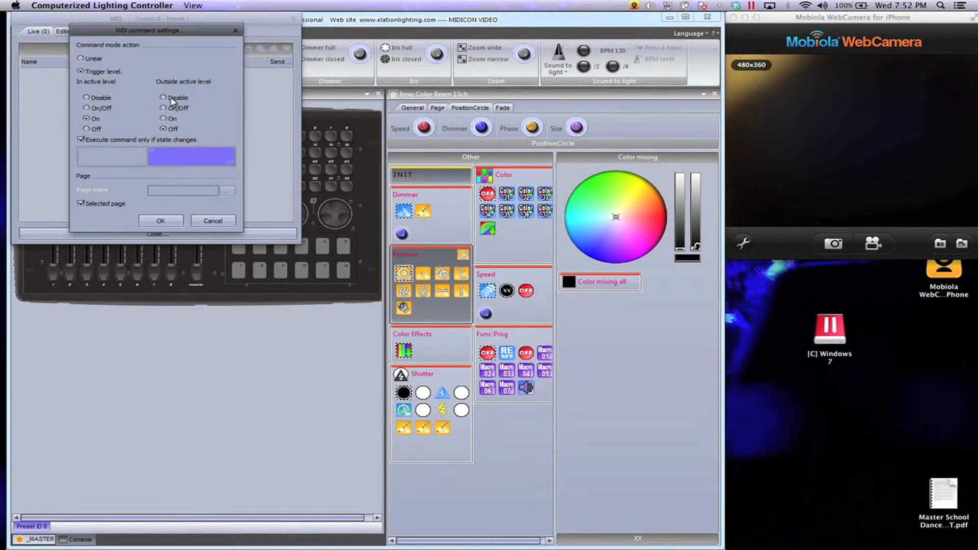
left_click(164, 97)
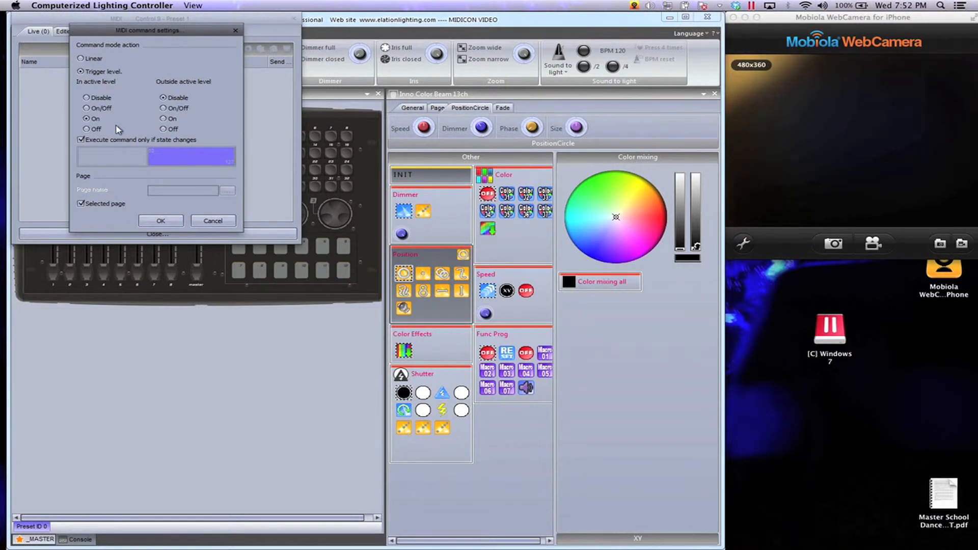
left_click(80, 203)
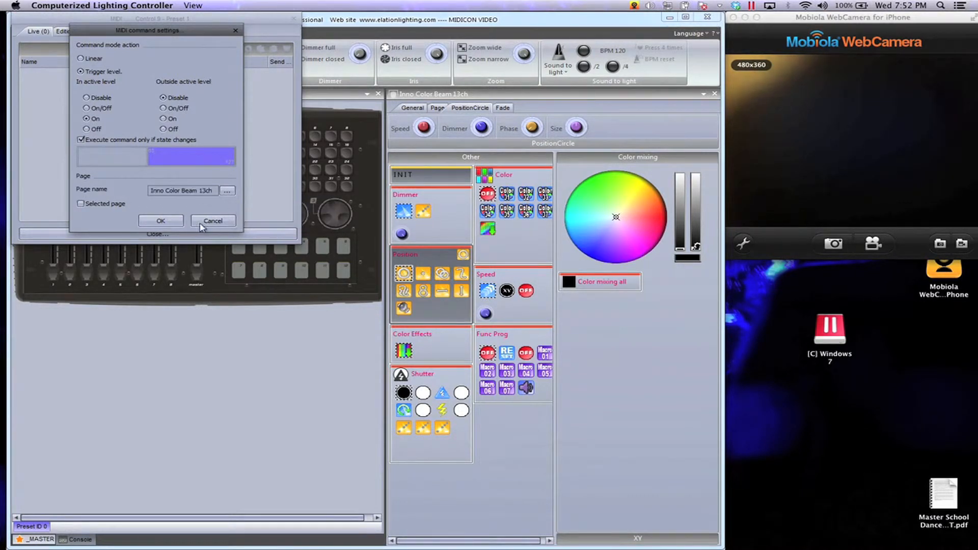
left_click(213, 221)
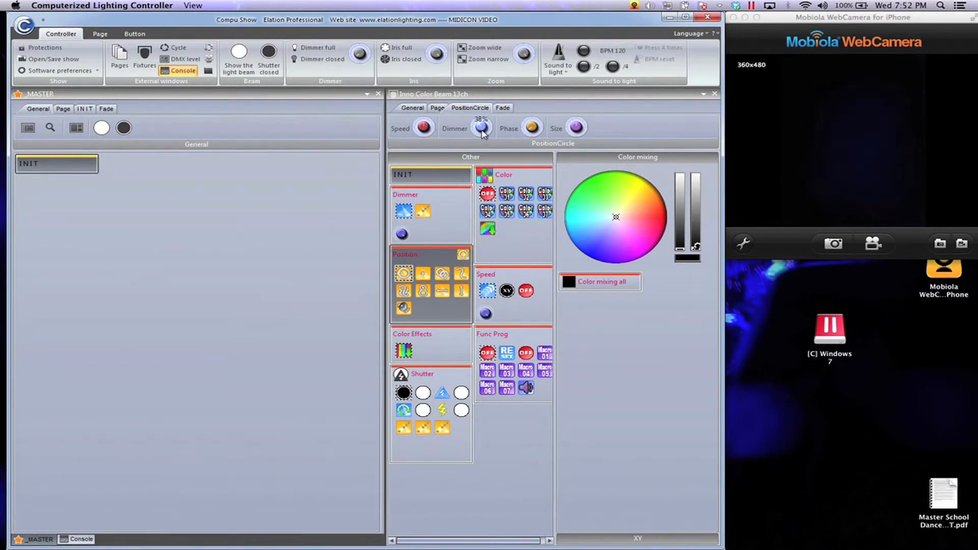
Show the Inno Color Beam 13ch Page controls and right-click its Dimmer knob.
left_click(437, 107)
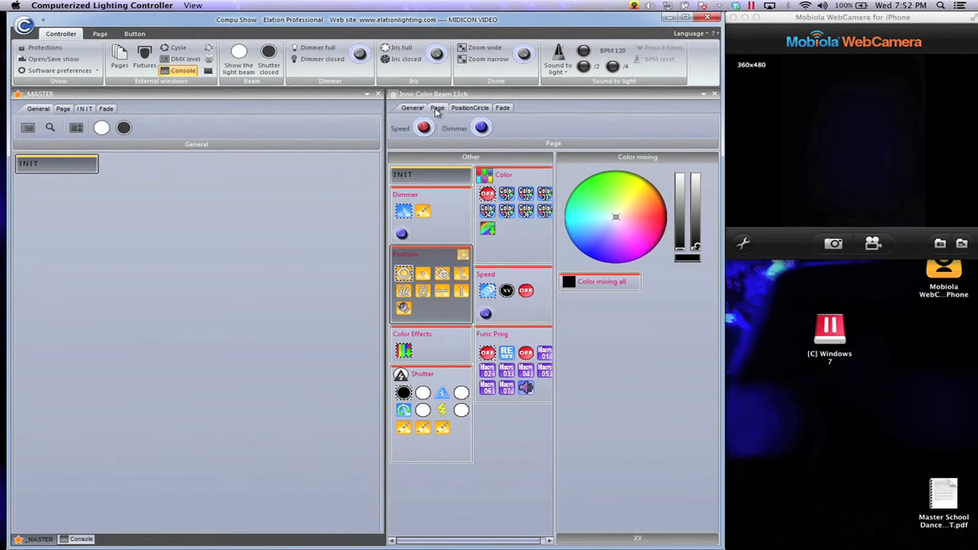
left_click(481, 128)
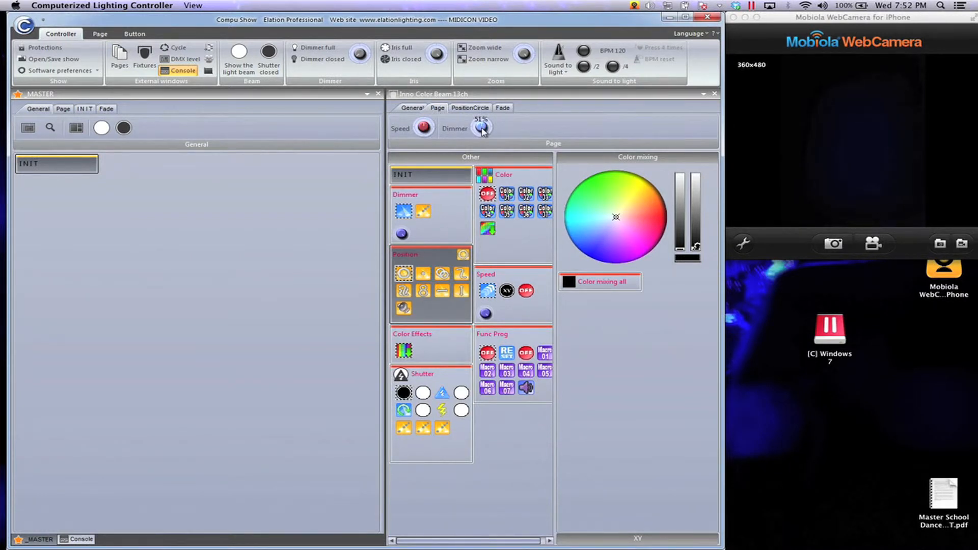
right_click(480, 128)
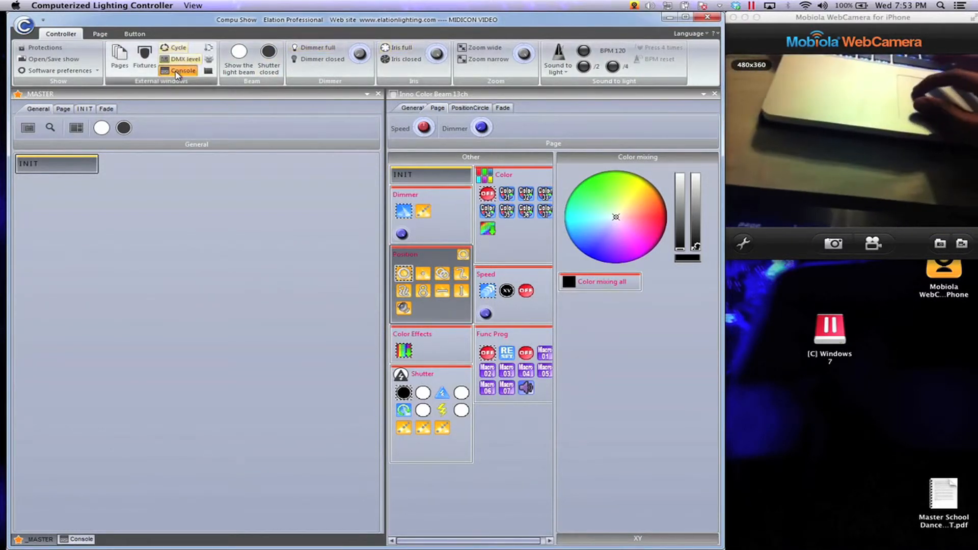
Switch back to the MidiCon console view and use its page button.
left_click(181, 71)
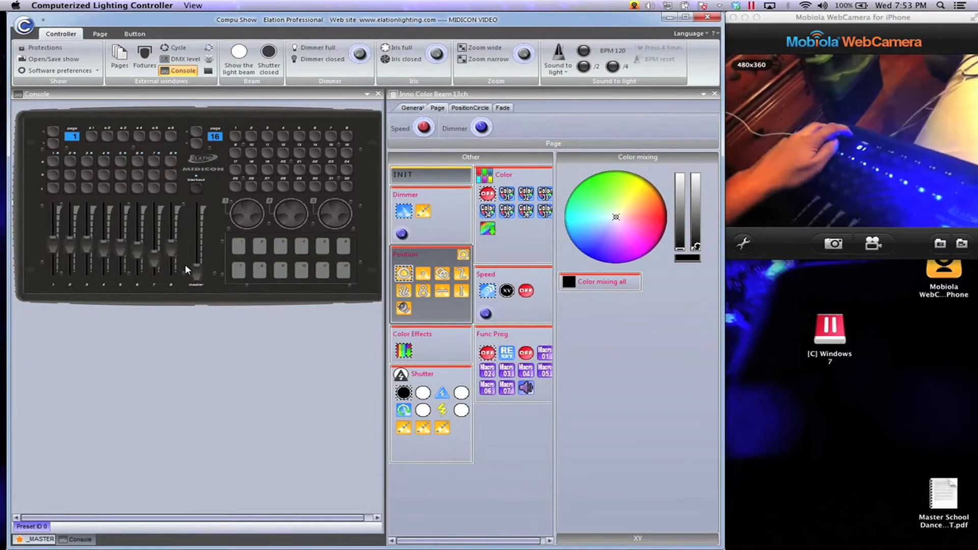
left_click(71, 136)
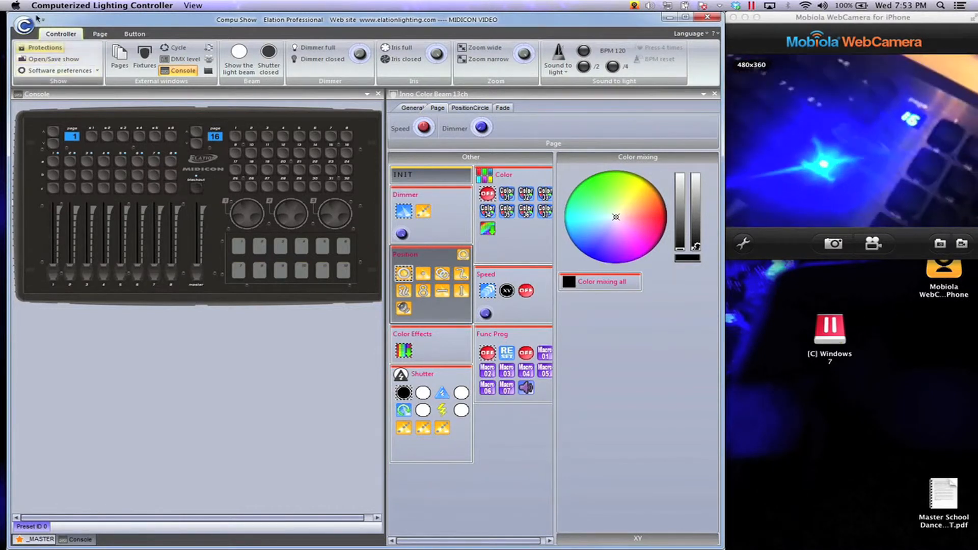
Open Software preferences at Output hardware > MIDI setup, where MIDIcon is listed as input.
left_click(24, 25)
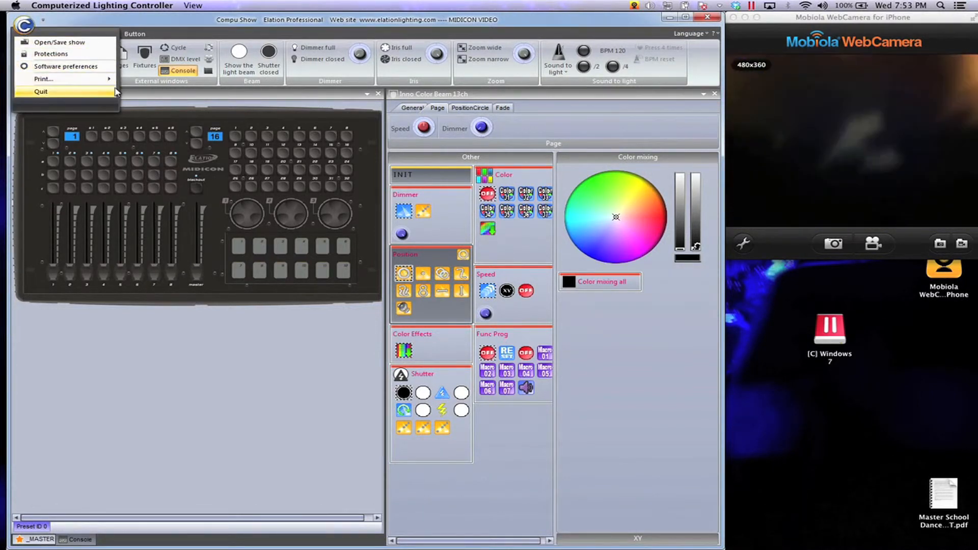
left_click(66, 66)
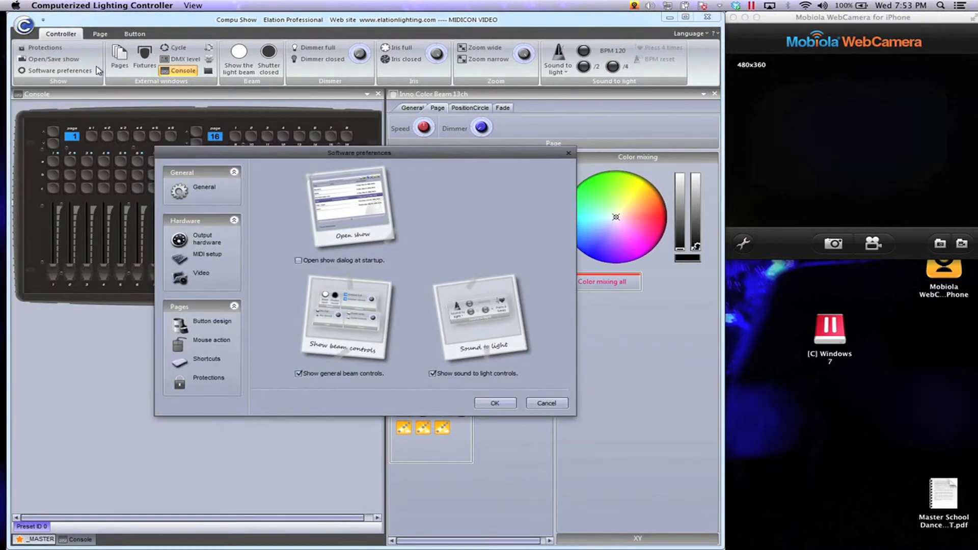
mouse_move(208, 249)
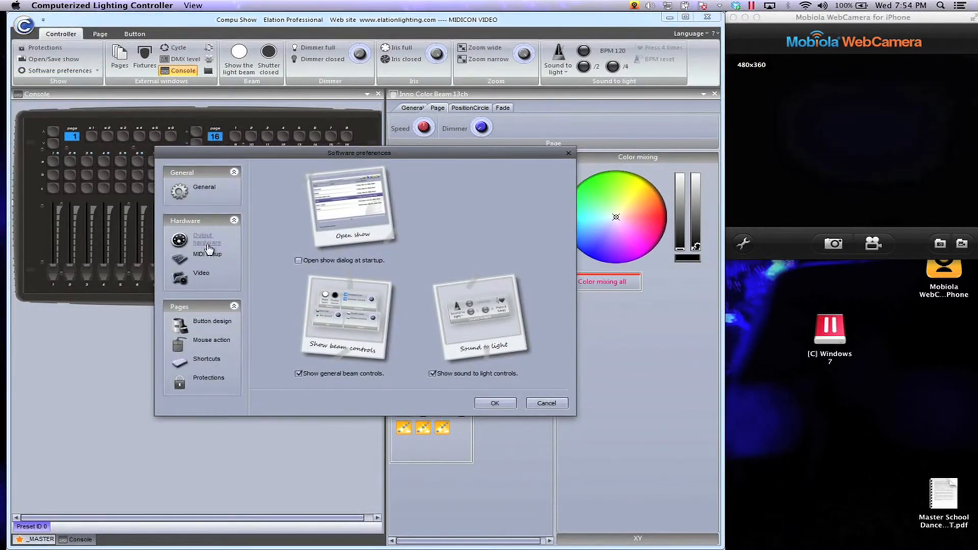
left_click(205, 239)
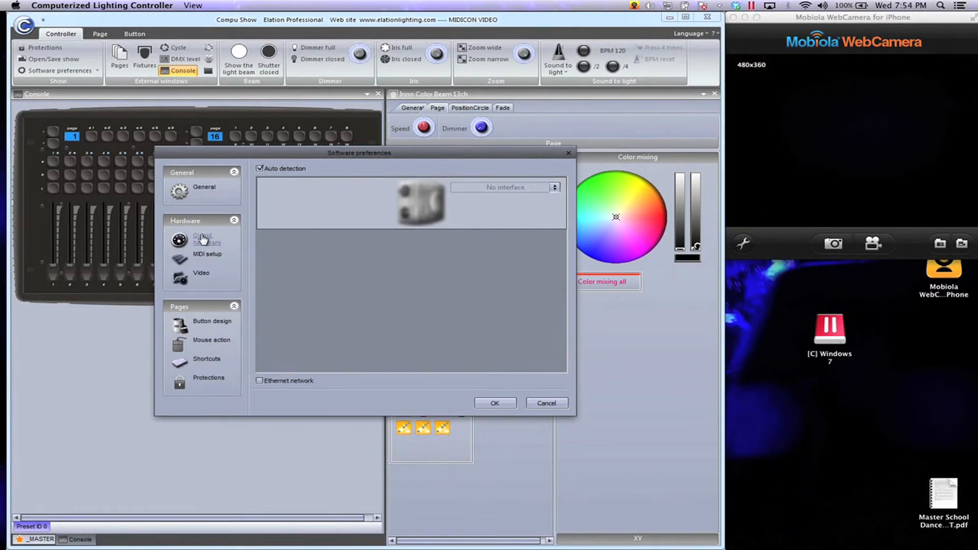
left_click(206, 255)
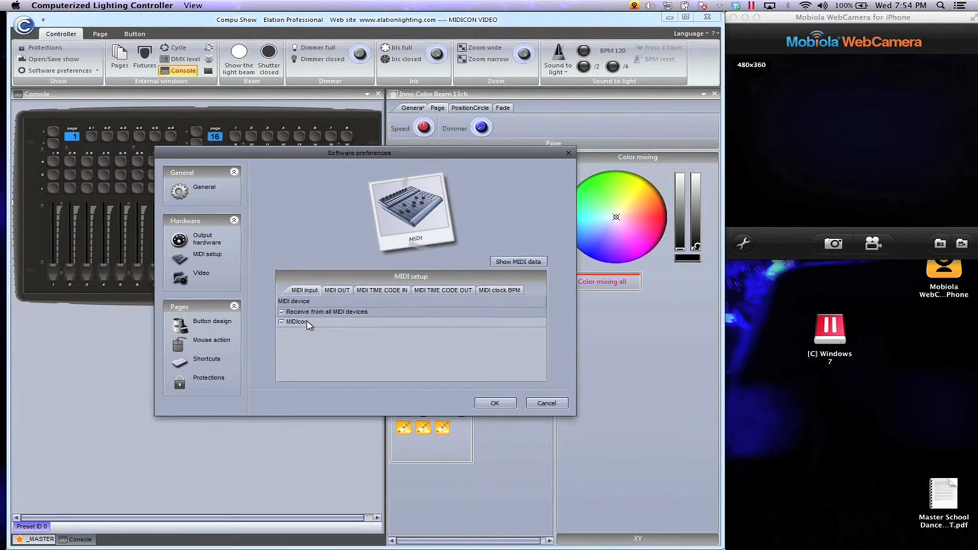
On the MIDI OUT tab, enable Send to all MIDI devices.
left_click(336, 290)
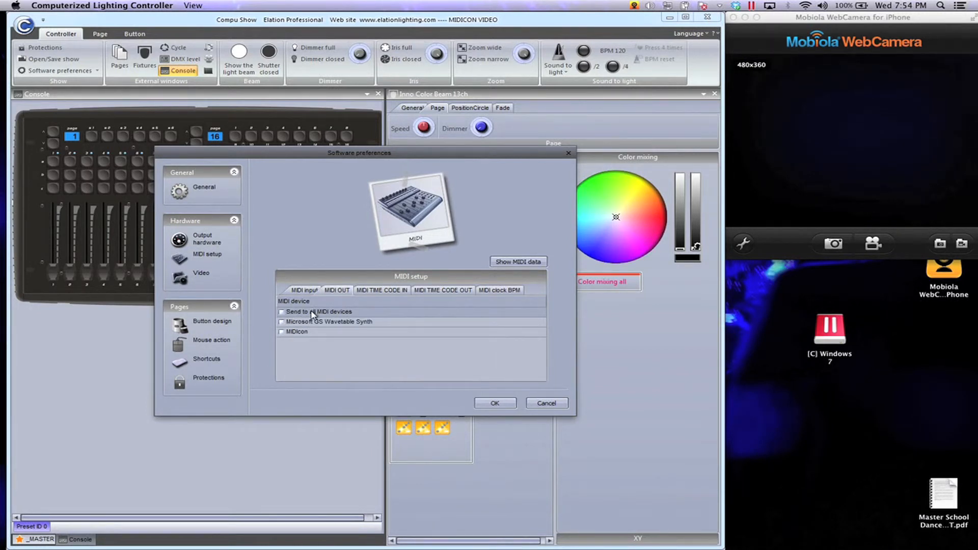
left_click(281, 312)
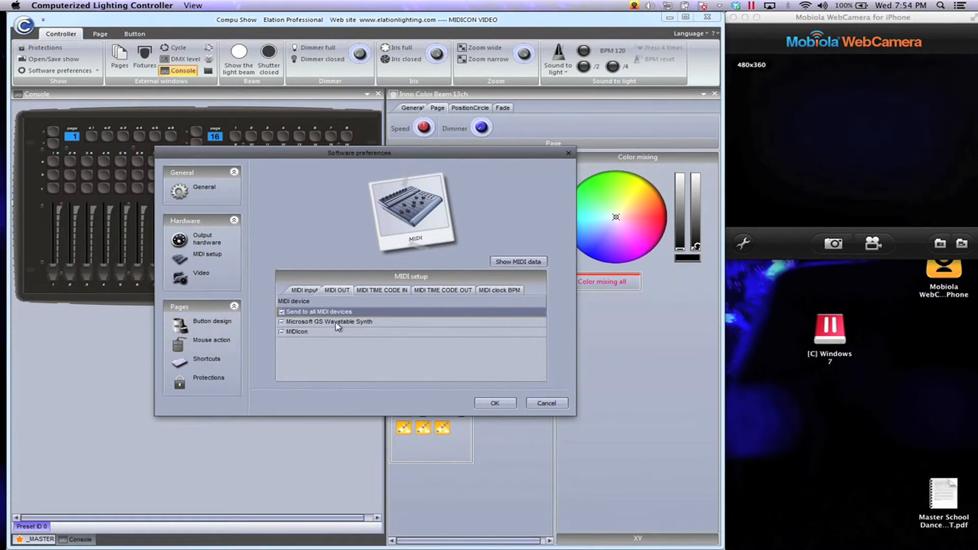
mouse_move(331, 336)
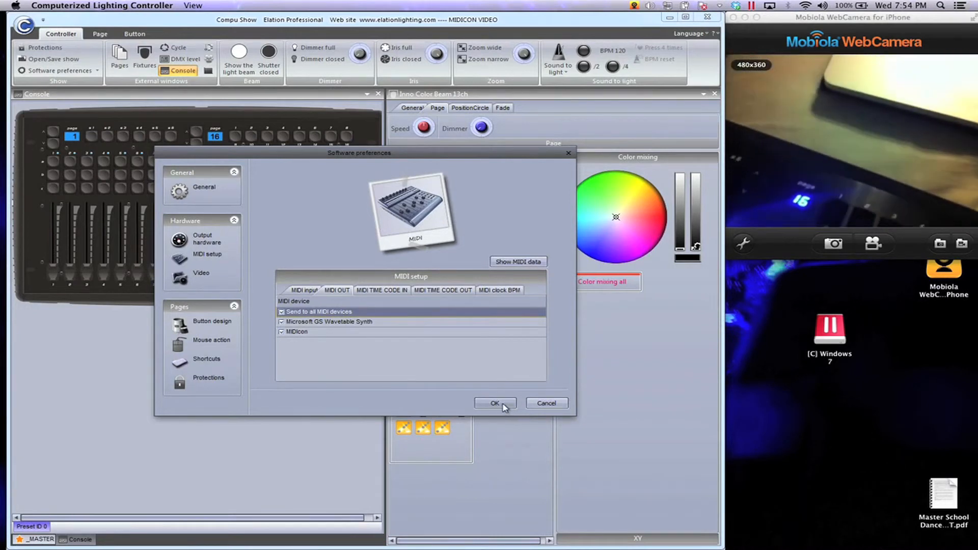
Apply Software preferences with OK, then advance the MidiCon console to page 2.
left_click(494, 403)
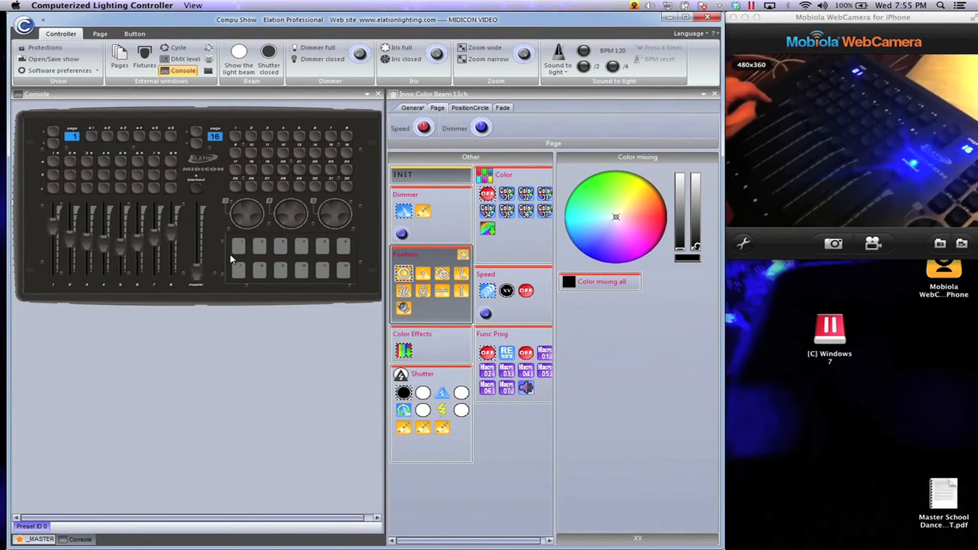
left_click(481, 128)
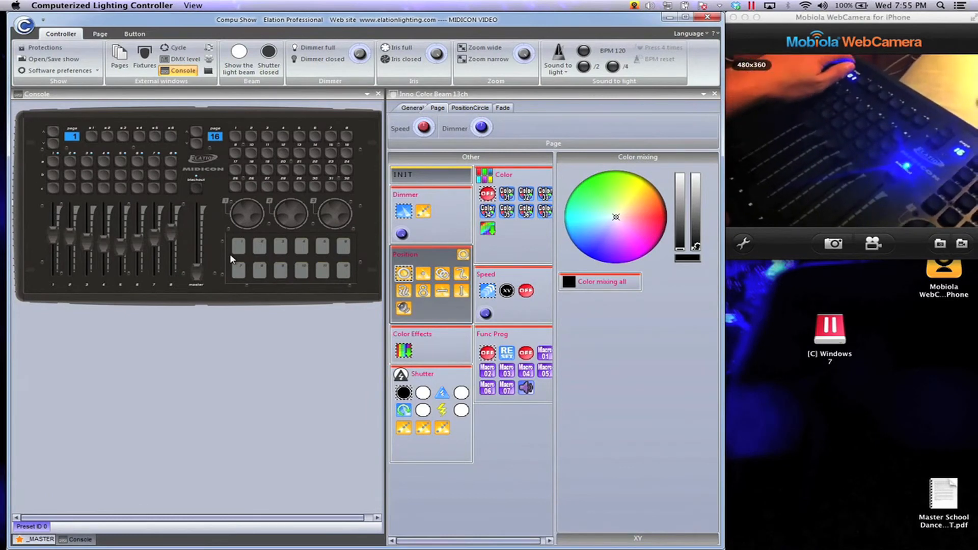
left_click(72, 136)
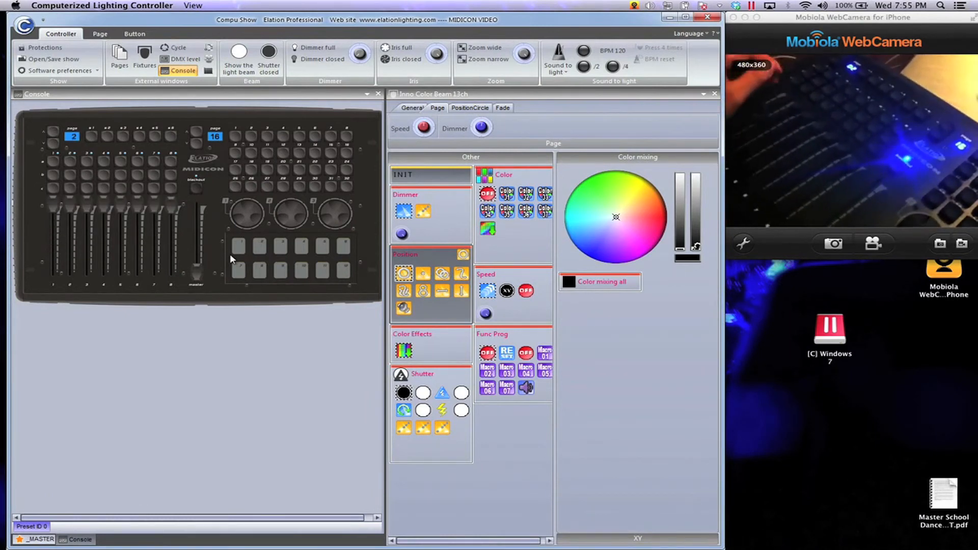